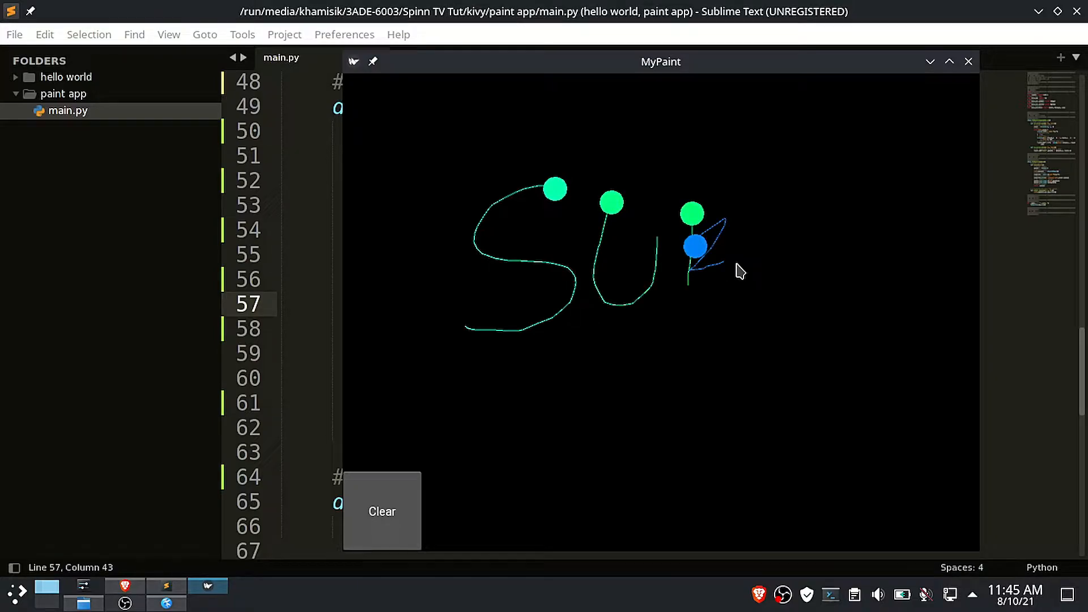
- Draw freehand strokes on the MyPaint canvas, then let the Pong demo play to 1–3
{"action": "left_click_drag", "start_coordinate": [714, 278], "coordinate": [895, 330]}
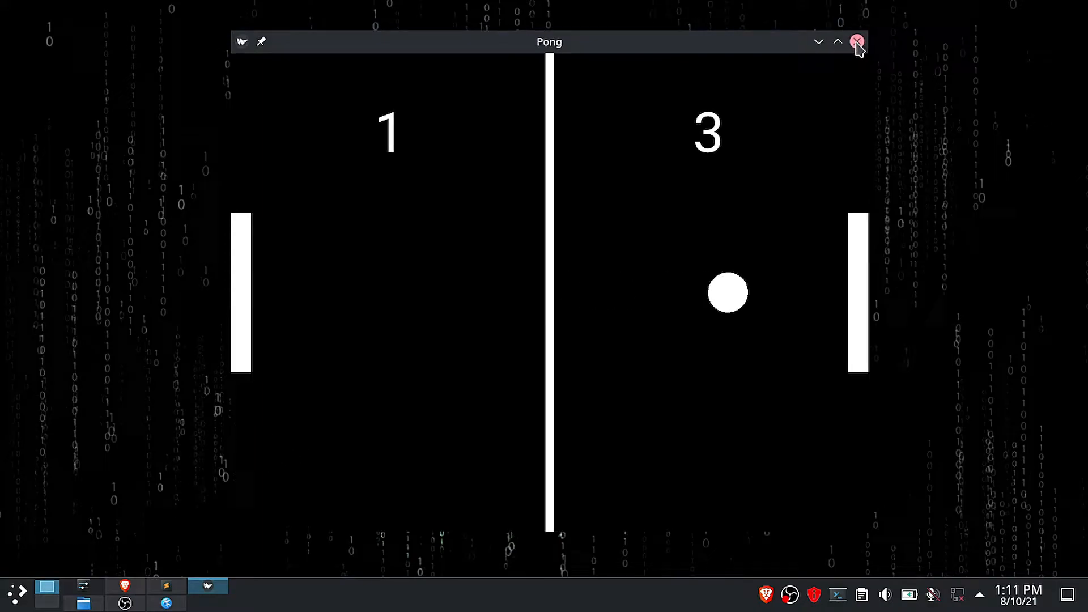
- Close the Pong game and scroll down the kivy.org page
{"action": "left_click", "coordinate": [857, 41]}
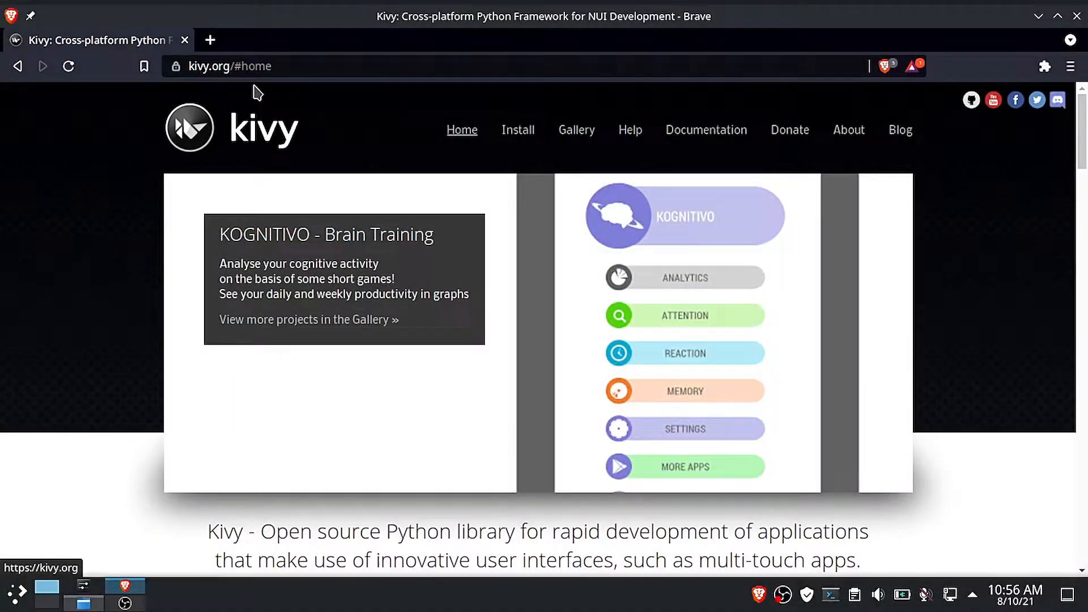
{"action": "scroll", "scroll_direction": "down", "scroll_amount": 3}
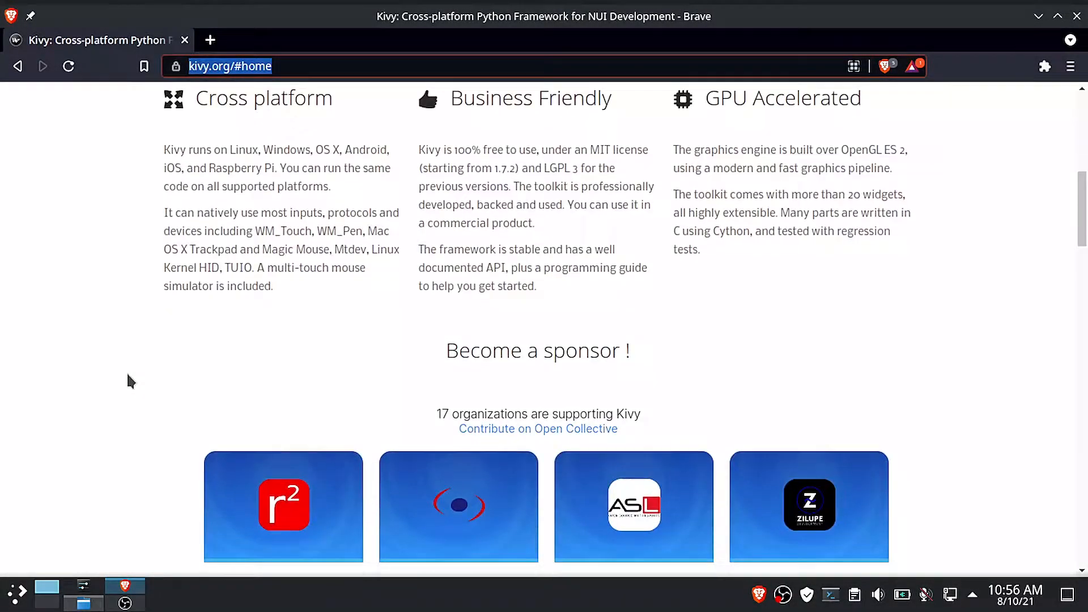
{"action": "scroll", "scroll_direction": "down", "scroll_amount": 3}
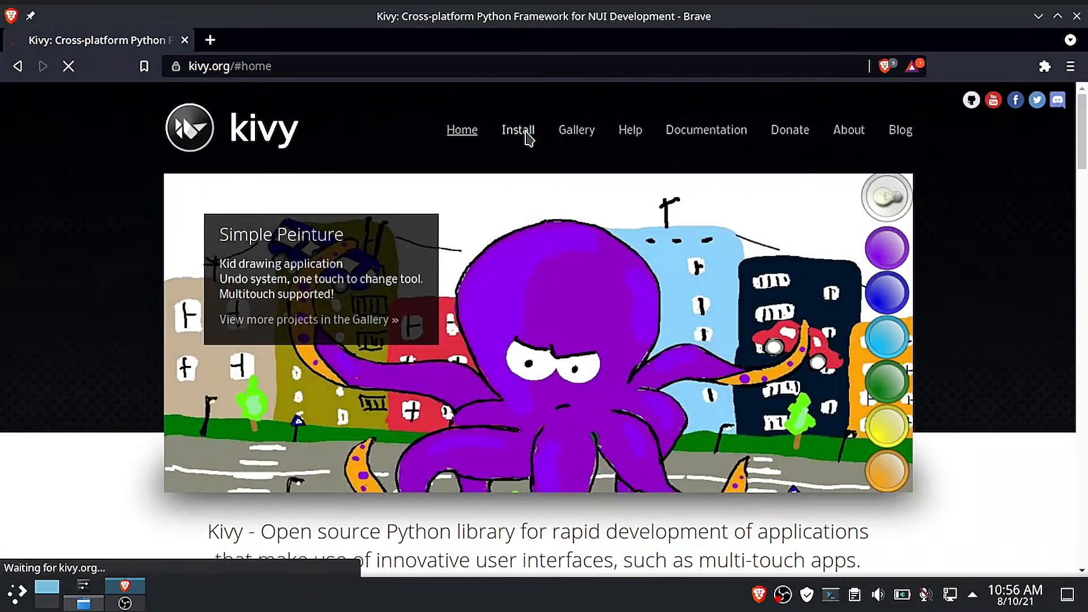
- Open the Installing Kivy documentation and scroll to its Using pip section
{"action": "left_click", "coordinate": [516, 130]}
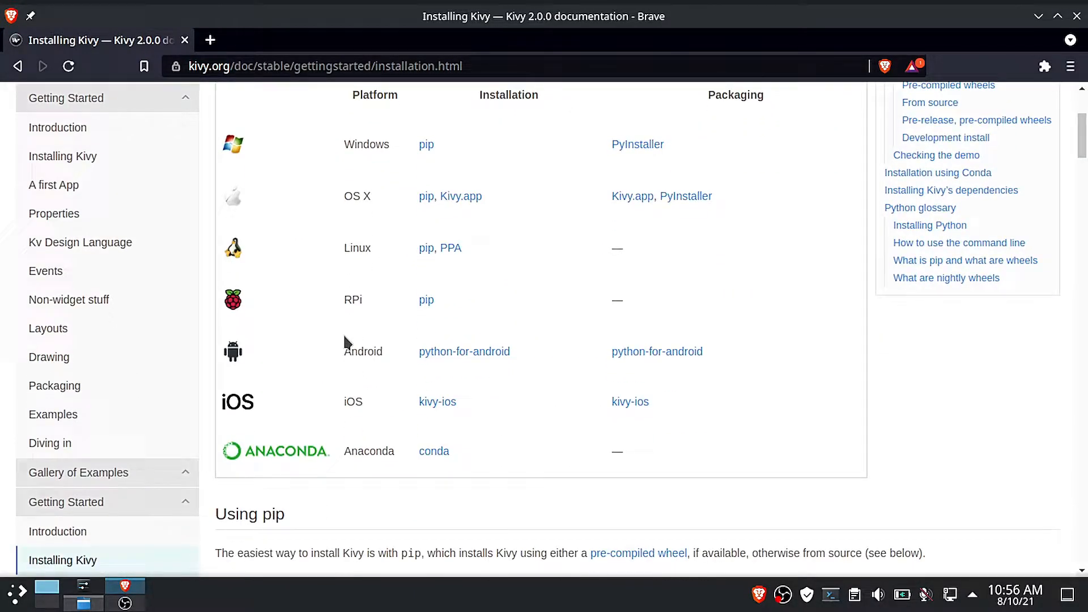
{"action": "scroll", "scroll_direction": "down", "scroll_amount": 3}
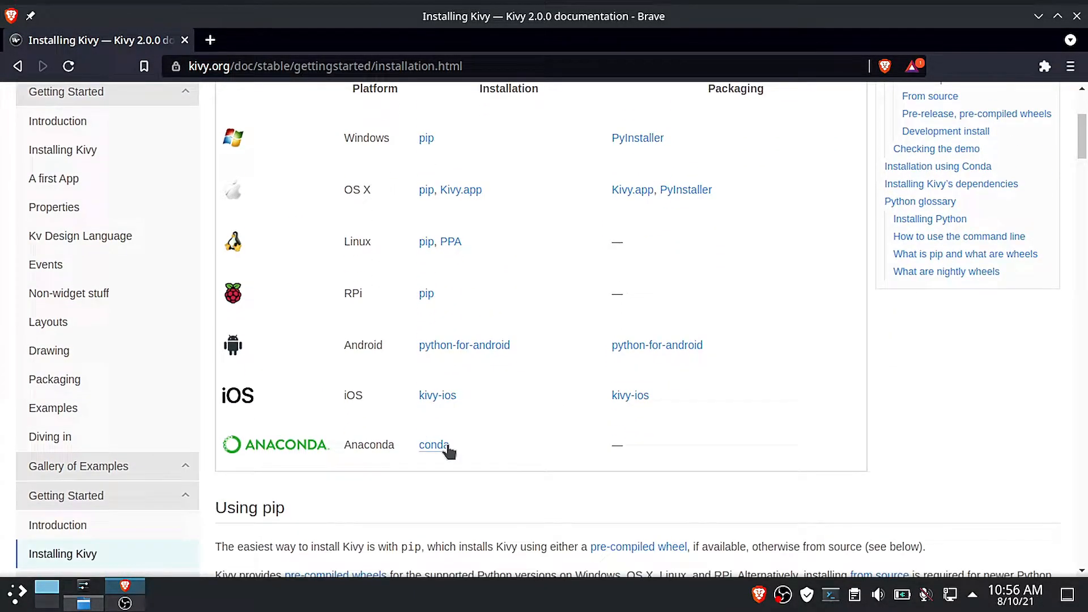
{"action": "scroll", "scroll_direction": "up", "scroll_amount": 3}
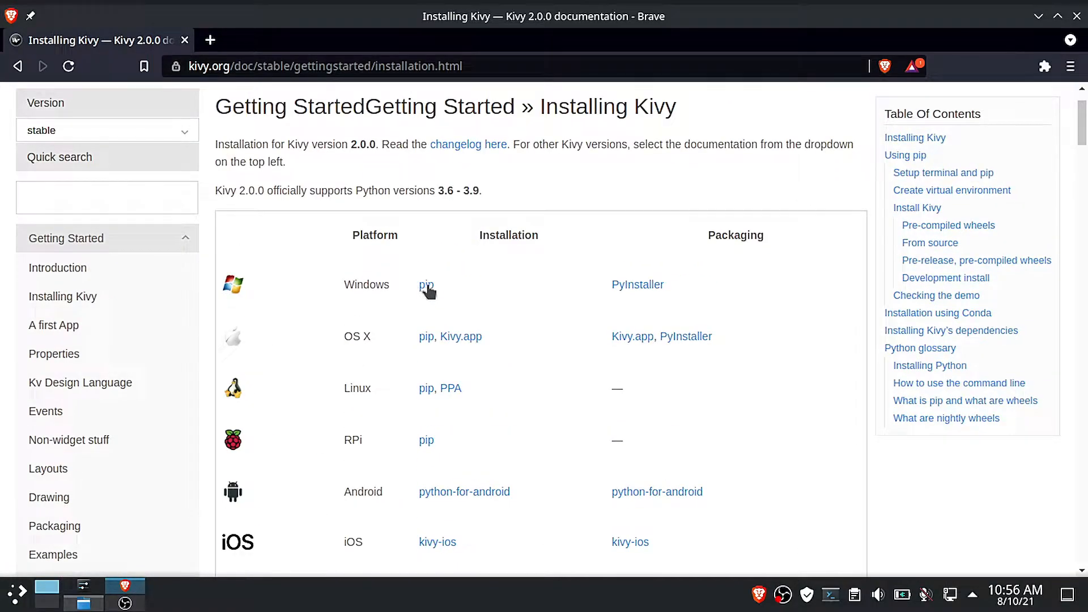
{"action": "mouse_move", "coordinate": [418, 423]}
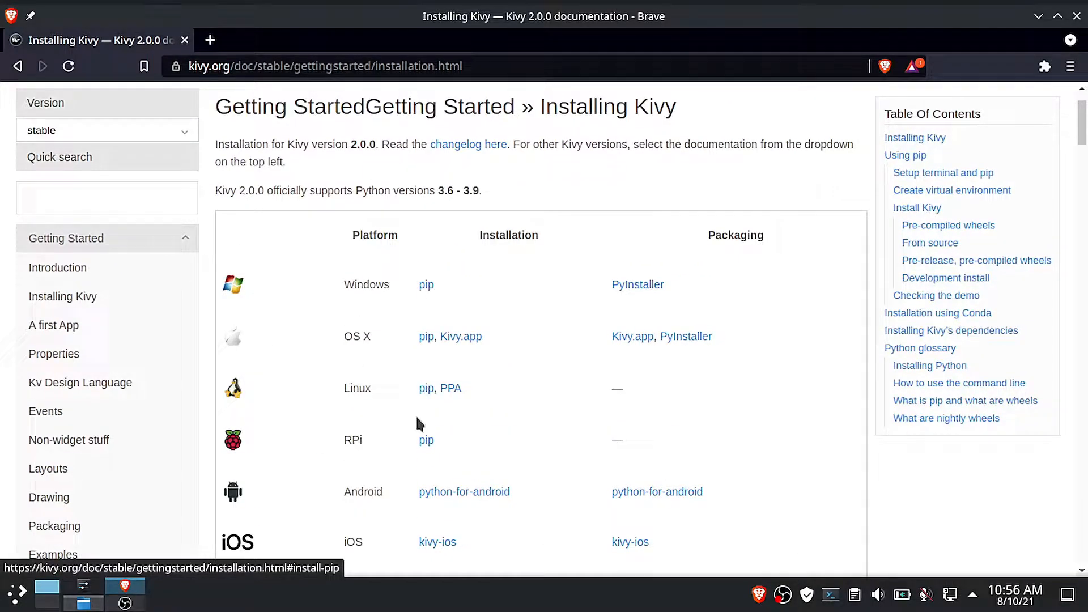
{"action": "scroll", "scroll_direction": "down", "scroll_amount": 3}
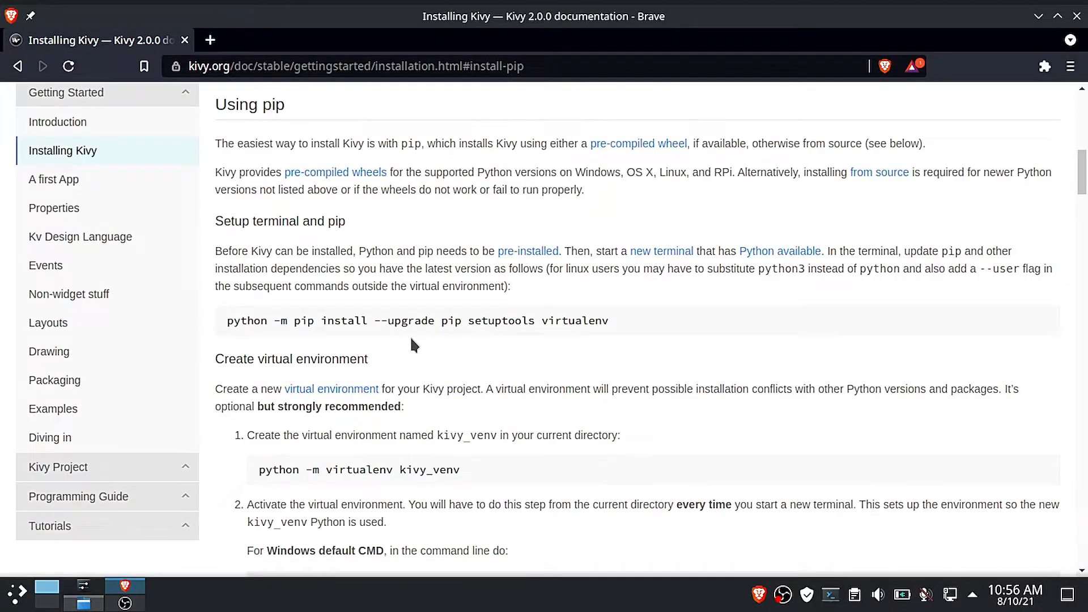
{"action": "mouse_move", "coordinate": [295, 246]}
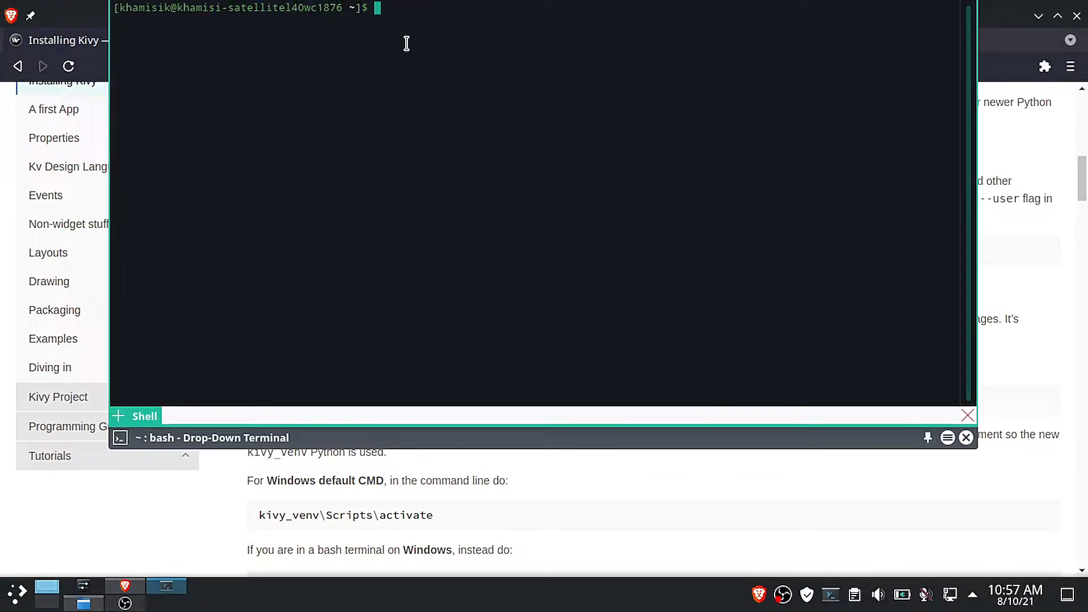
- Run 'pip install --upgrade pip setuptools virtualenv' in Yakuake and hide the terminal
{"action": "type", "text": "pip install --upgrade pip setuptools virtualenv"}
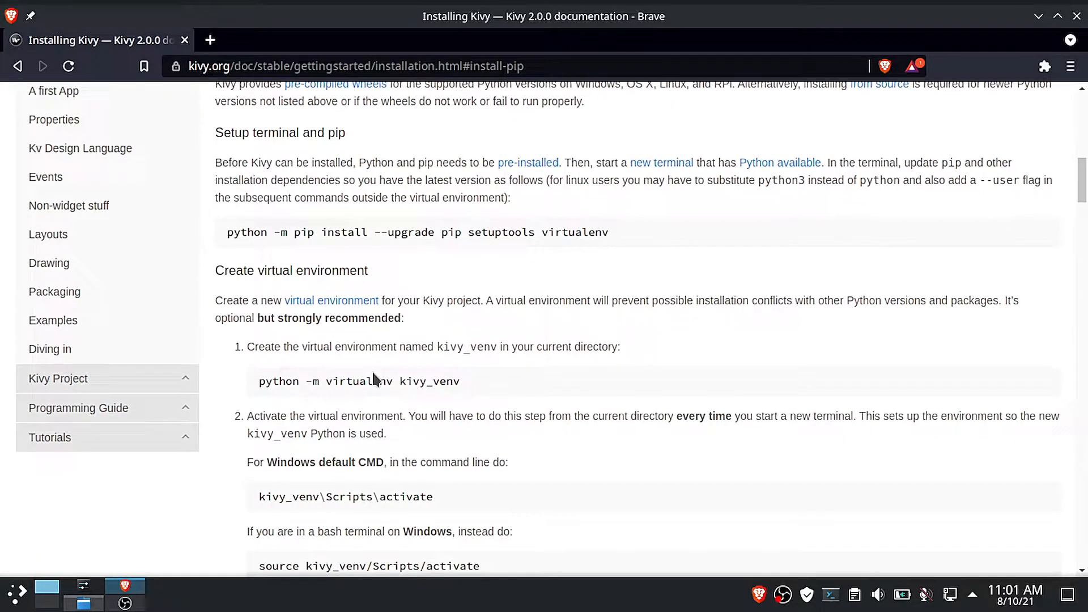
- Scroll to the Install Kivy section and select the pip install kivy[base] command
{"action": "scroll", "scroll_direction": "down", "scroll_amount": 3}
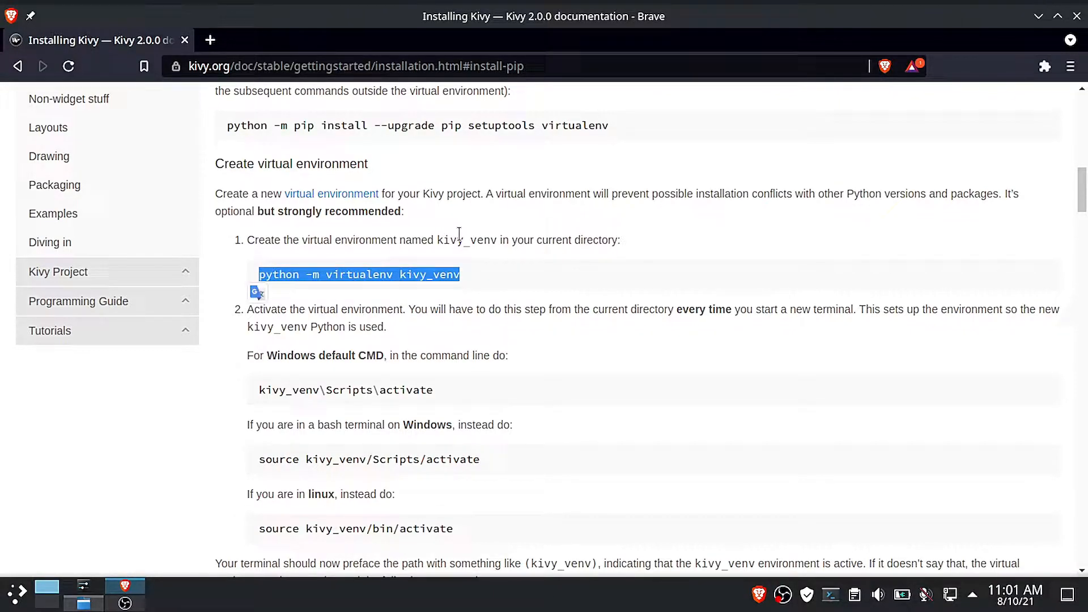
{"action": "scroll", "scroll_direction": "down", "scroll_amount": 3}
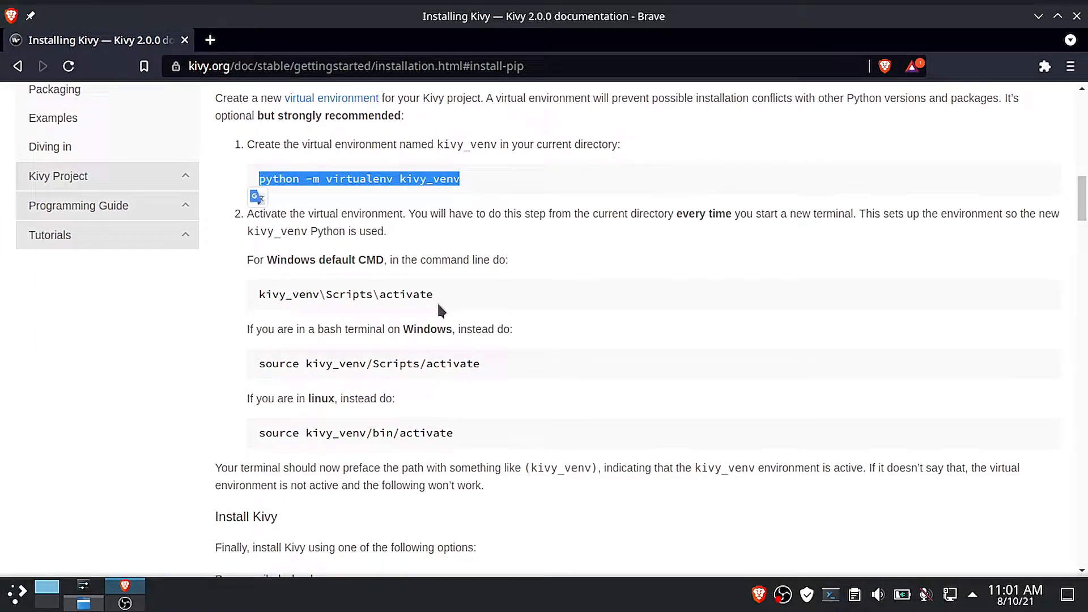
{"action": "scroll", "scroll_direction": "down", "scroll_amount": 3}
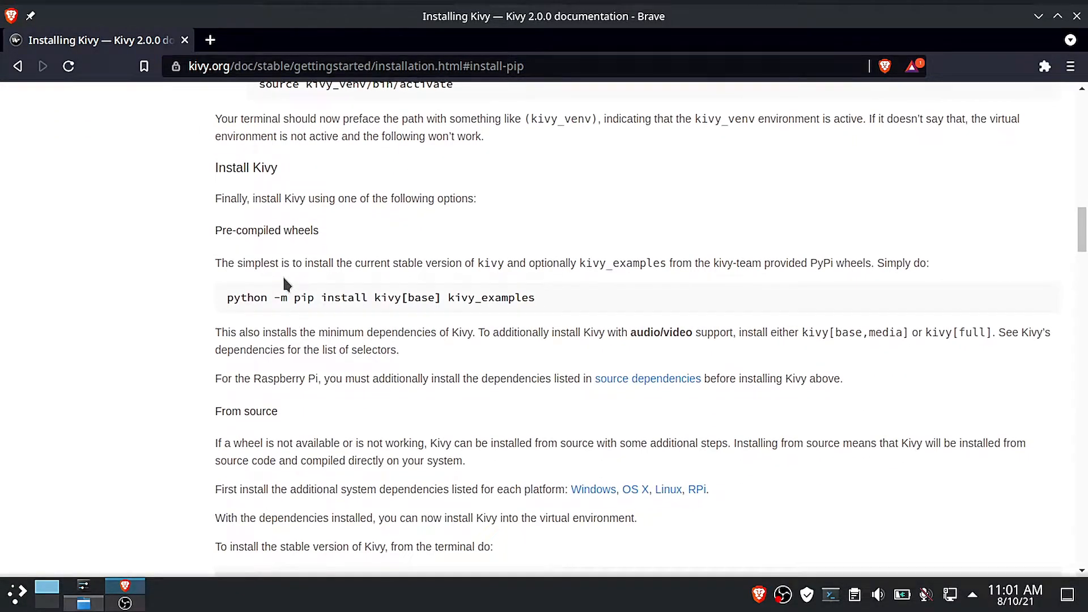
{"action": "scroll", "scroll_direction": "down", "scroll_amount": 3}
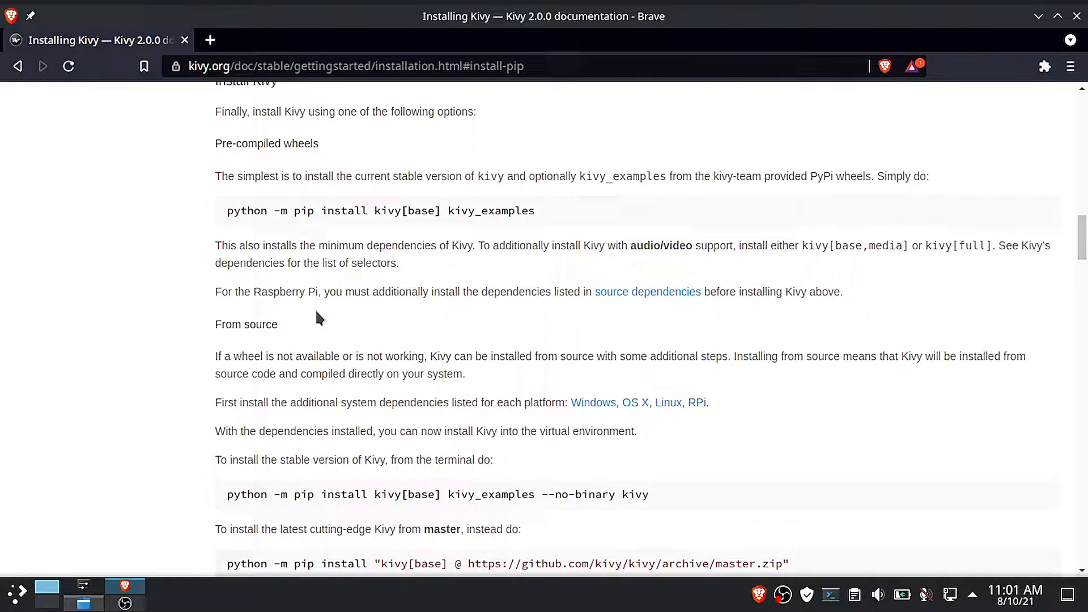
{"action": "left_click_drag", "start_coordinate": [294, 211], "coordinate": [446, 210]}
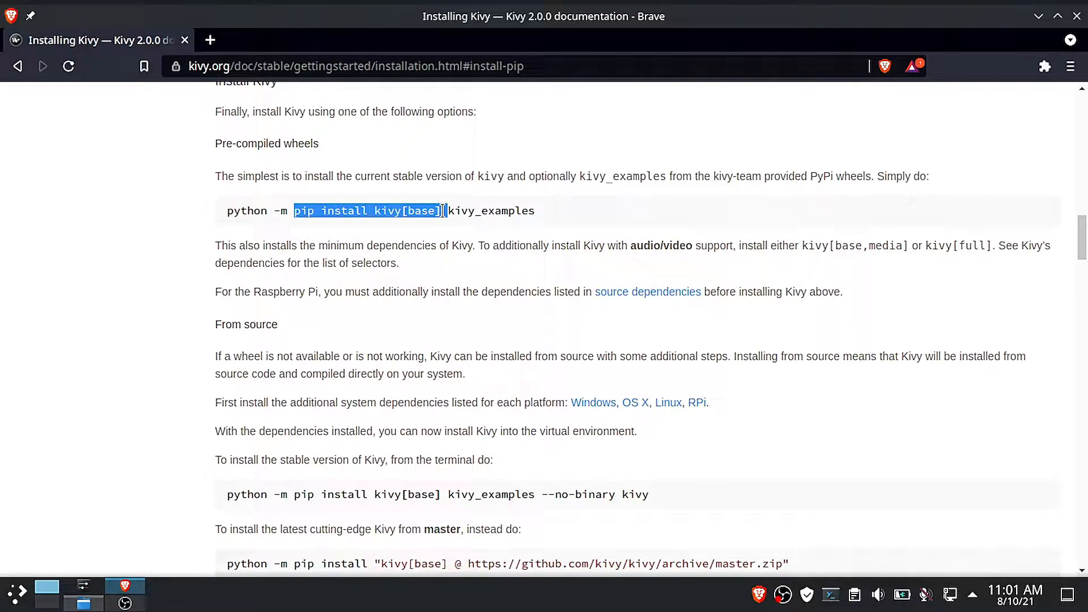
{"action": "left_click", "coordinate": [300, 210]}
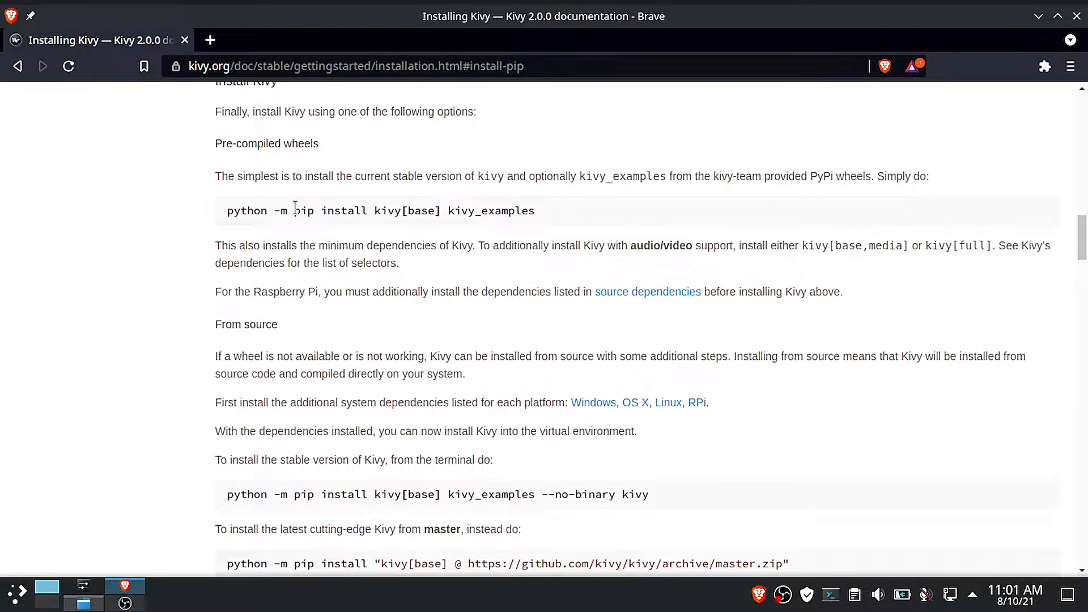
{"action": "right_click", "coordinate": [413, 211]}
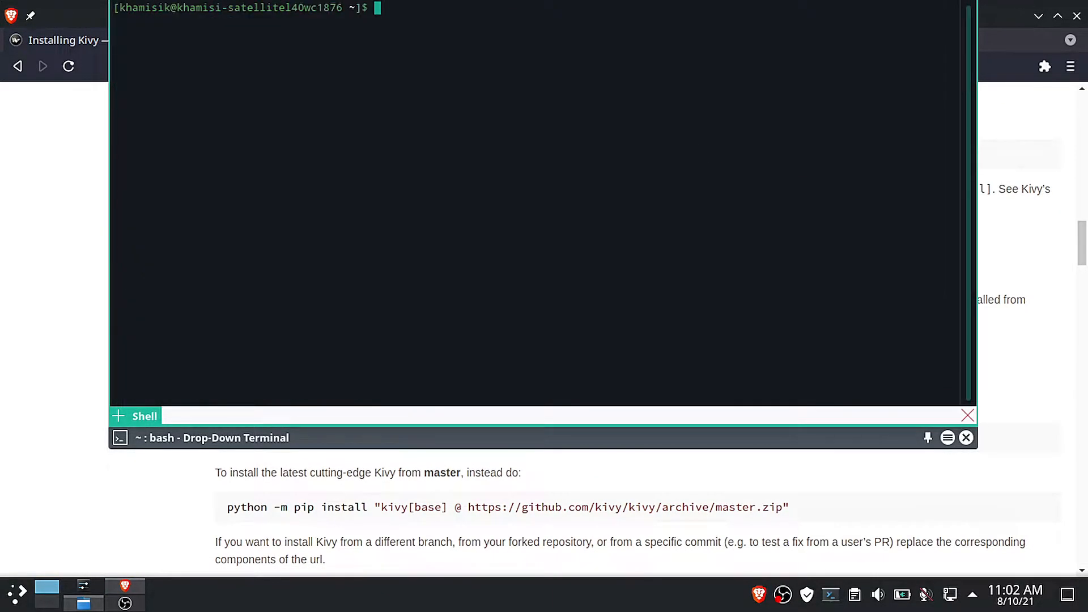
- Run 'pip install kivy[base] kivy_examples' in Yakuake, then bring up hello_world.py in Sublime Text
{"action": "type", "text": "pip install kivy[base] kivy_examples"}
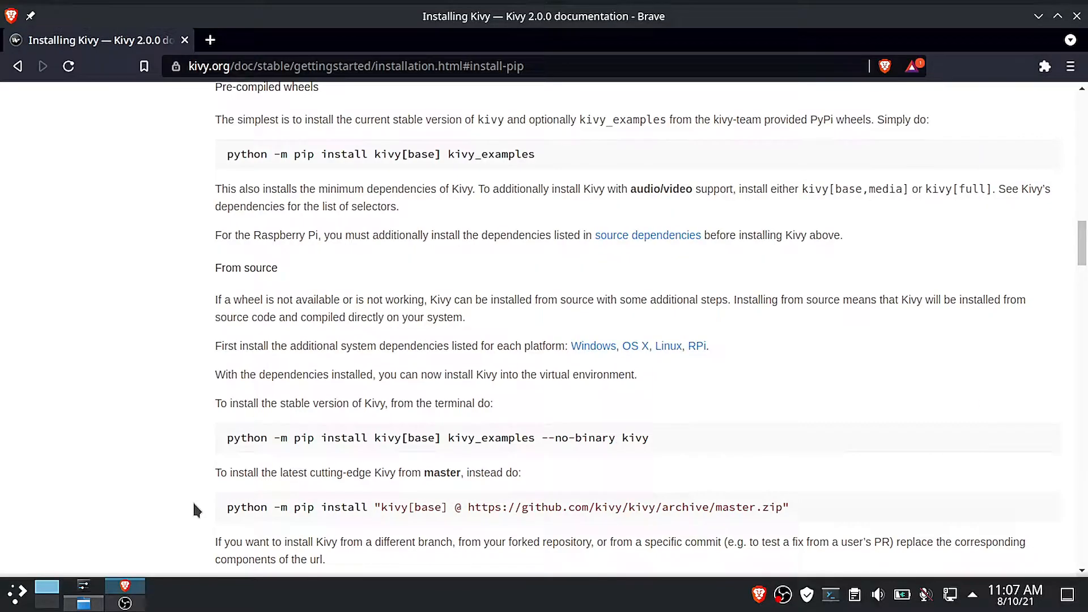
{"action": "scroll", "scroll_direction": "down", "scroll_amount": 3}
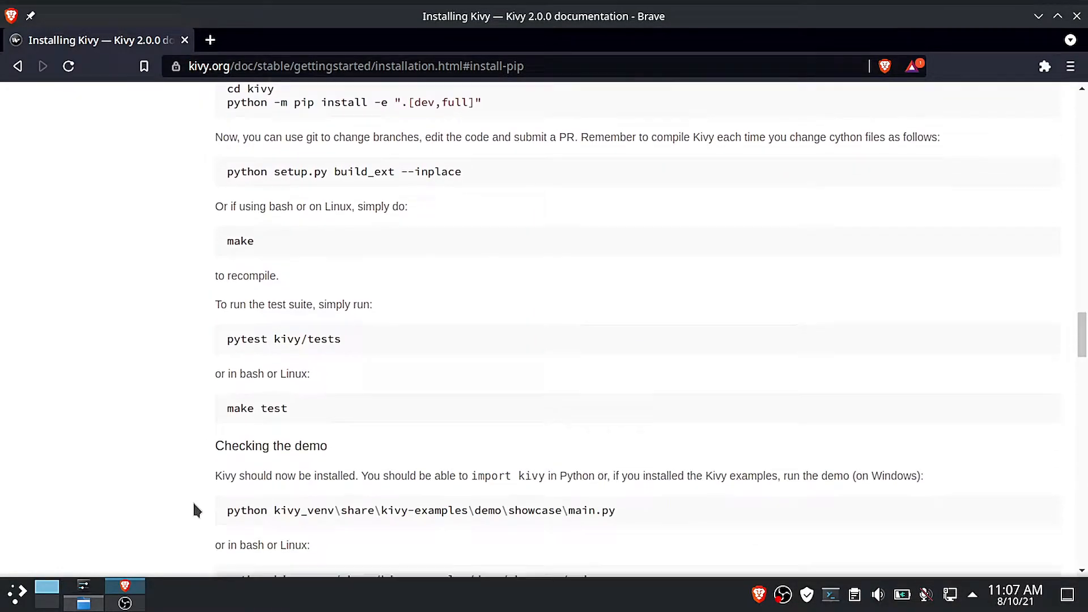
{"action": "left_click", "coordinate": [166, 586]}
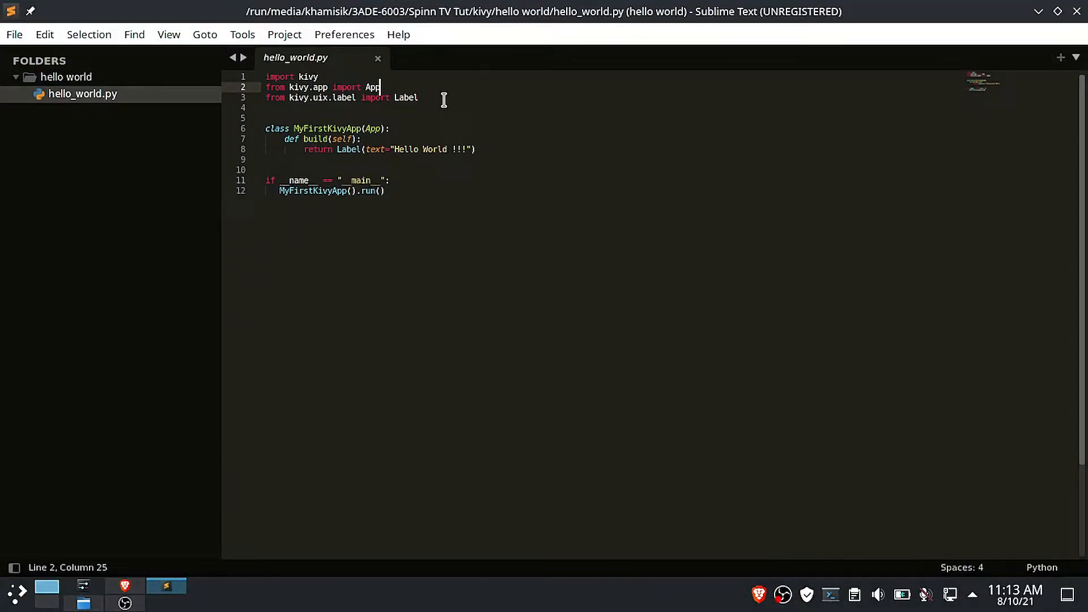
{"action": "mouse_move", "coordinate": [133, 116]}
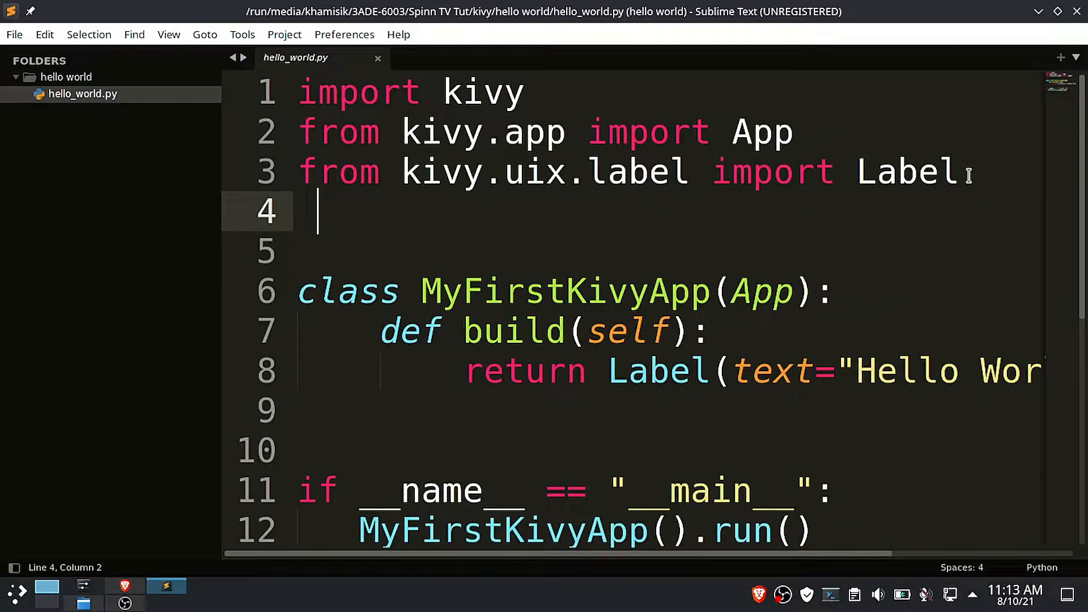
- Review the MyFirstKivyApp code and remove the extra blank line above the main block
{"action": "left_click", "coordinate": [587, 173]}
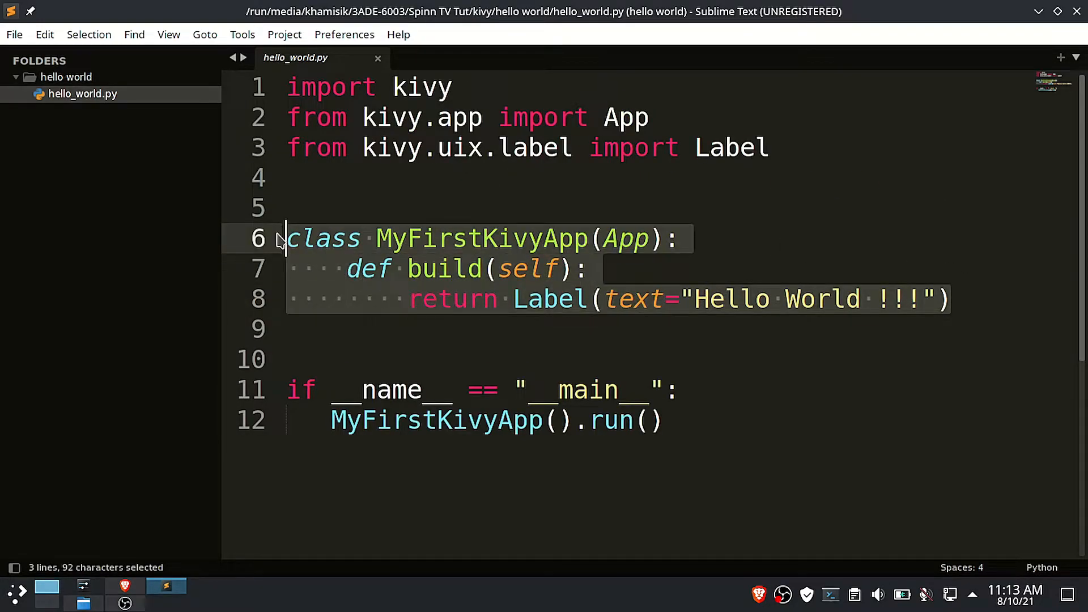
{"action": "double_click", "coordinate": [443, 269]}
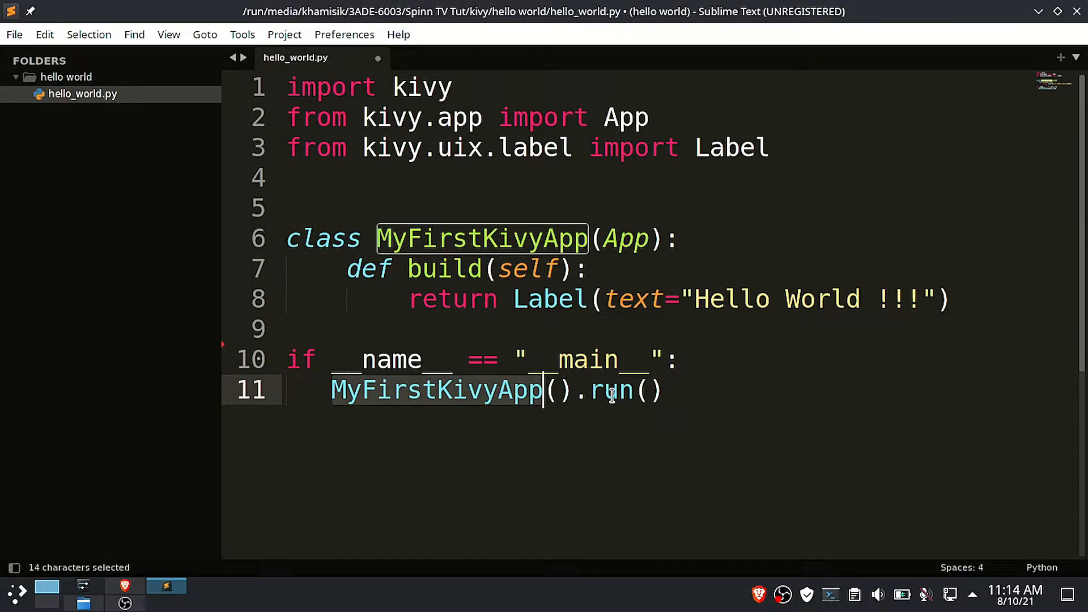
{"action": "left_click", "coordinate": [656, 390]}
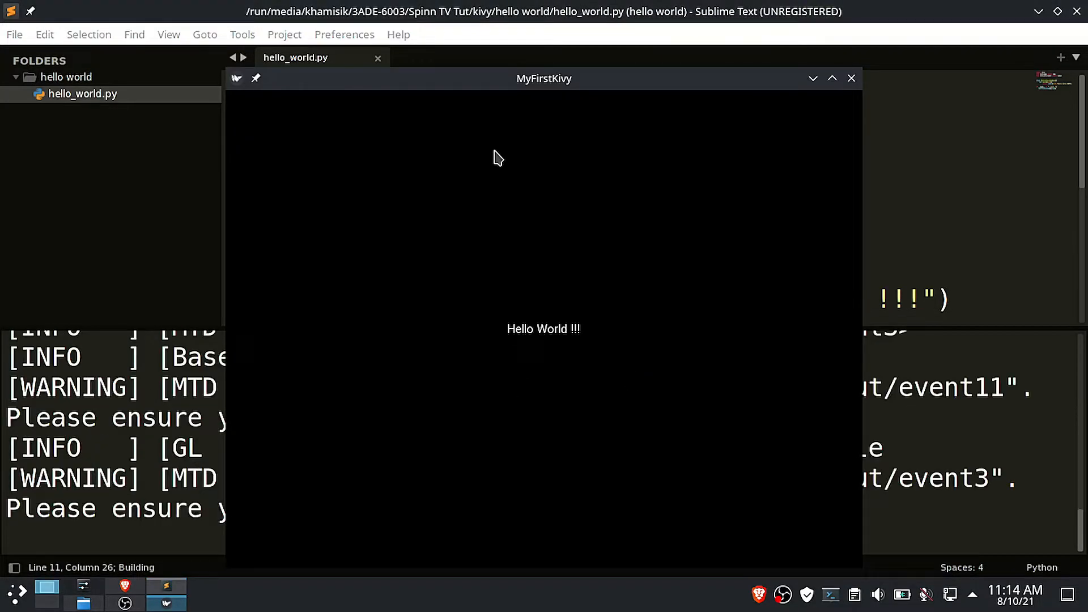
- Close the Hello World window and extend the label to 'Hello World !!! My First Kivy APP!'
{"action": "left_click_drag", "start_coordinate": [544, 78], "coordinate": [575, 24]}
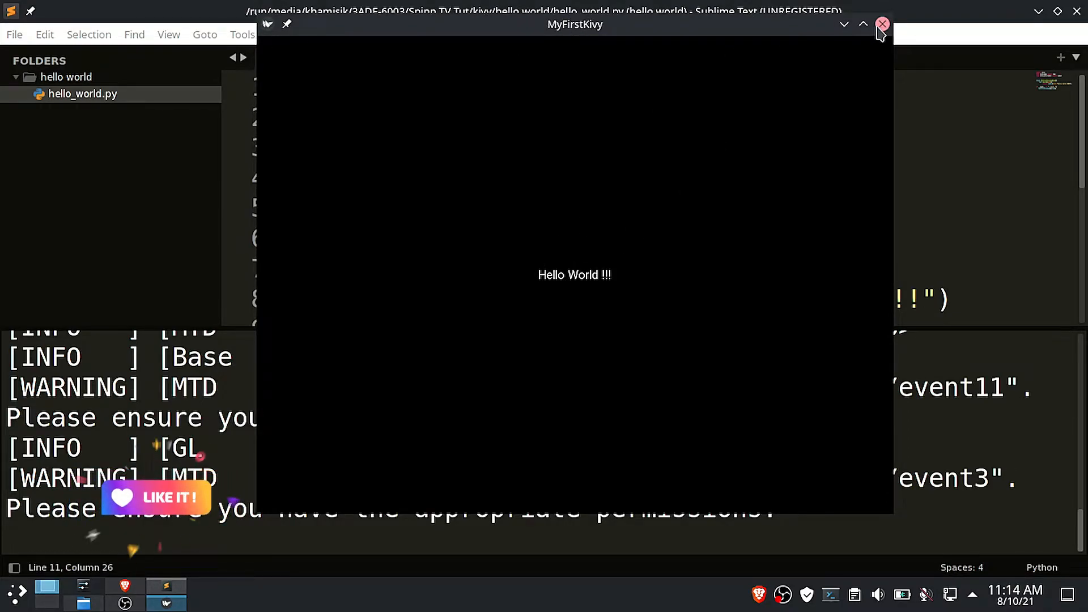
{"action": "left_click", "coordinate": [883, 24]}
{"action": "type", "text": " My "}
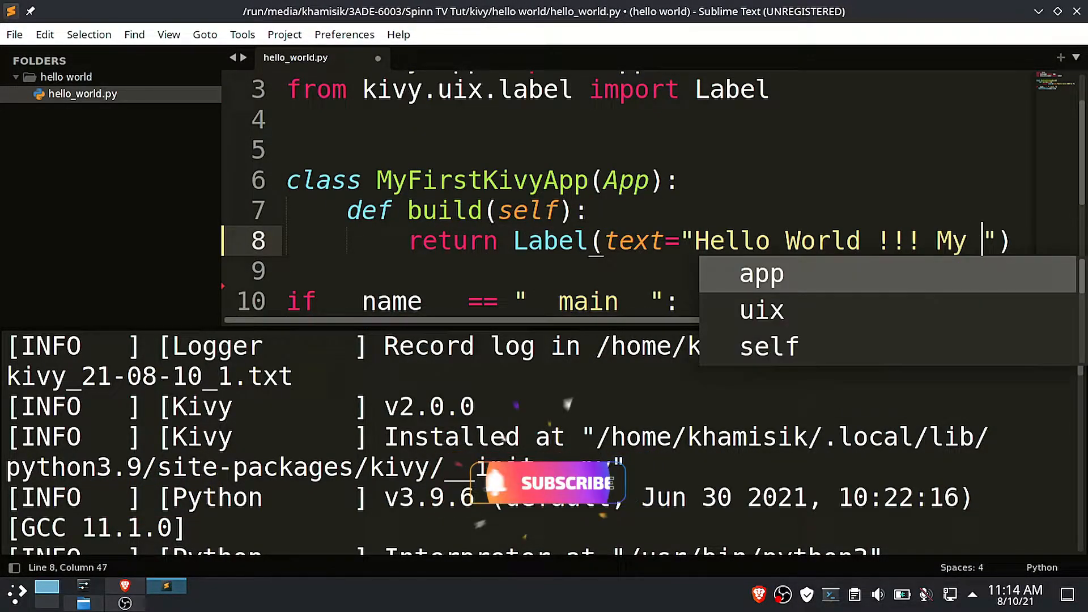
{"action": "type", "text": "First Kivy"}
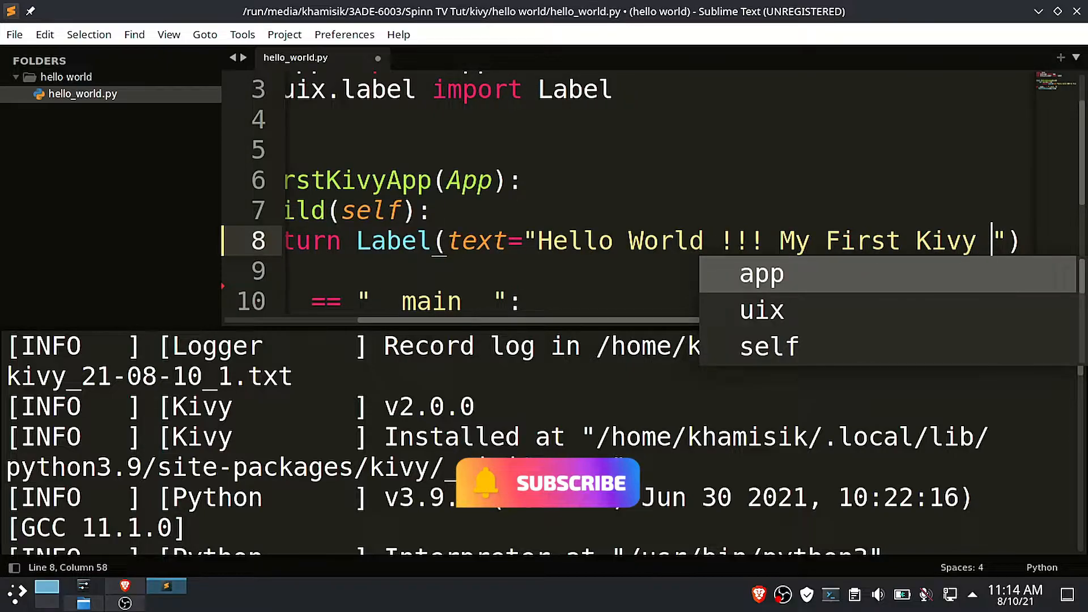
{"action": "type", "text": "APP!"}
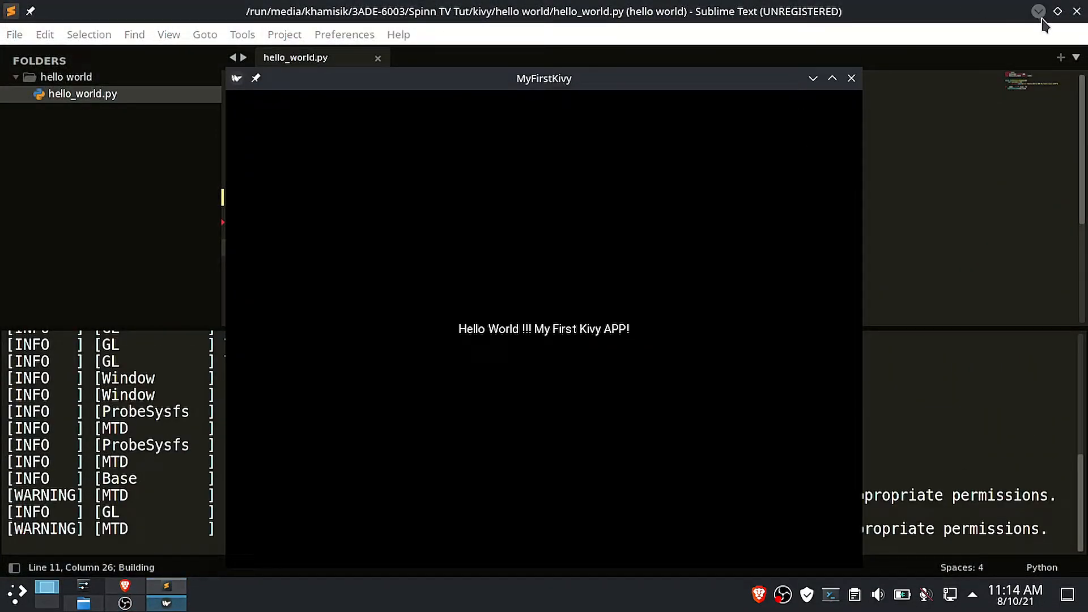
- Run the updated app, maximize its window, then close it and return to the editor
{"action": "left_click", "coordinate": [831, 78]}
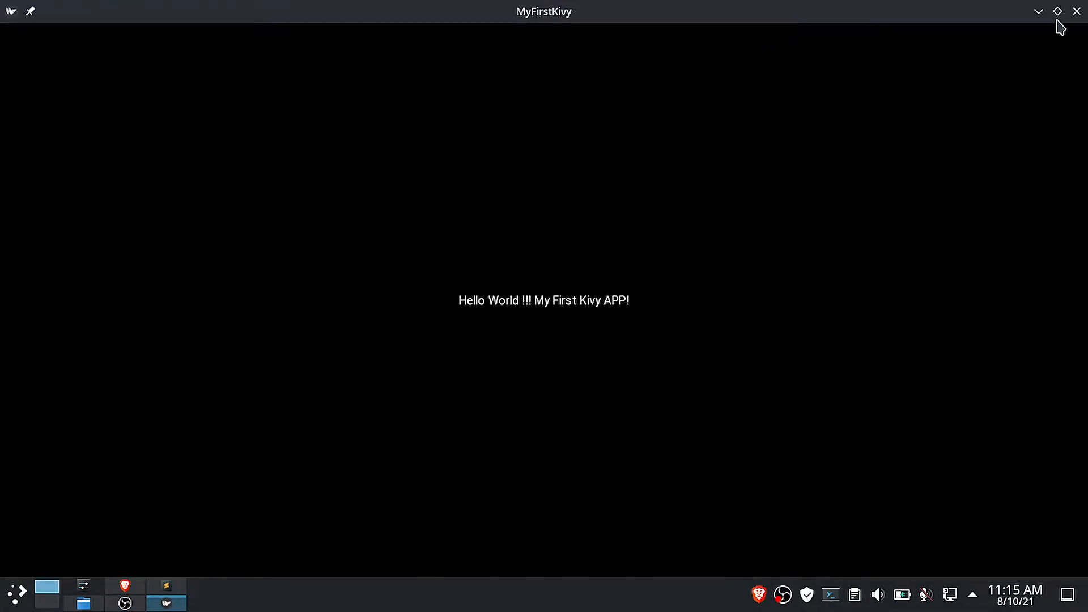
{"action": "left_click", "coordinate": [165, 590]}
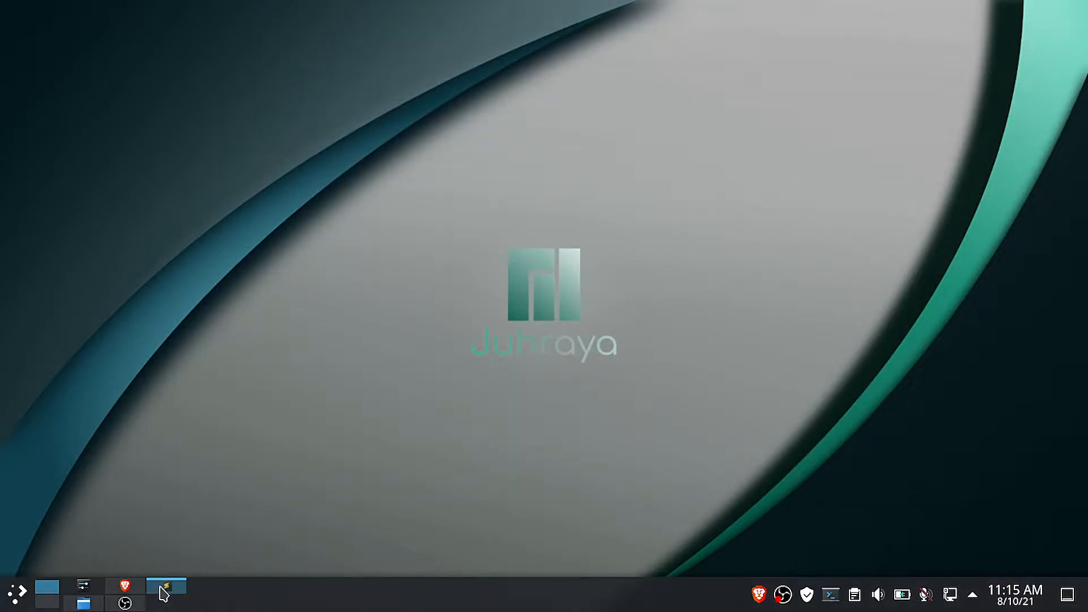
{"action": "left_click", "coordinate": [165, 585]}
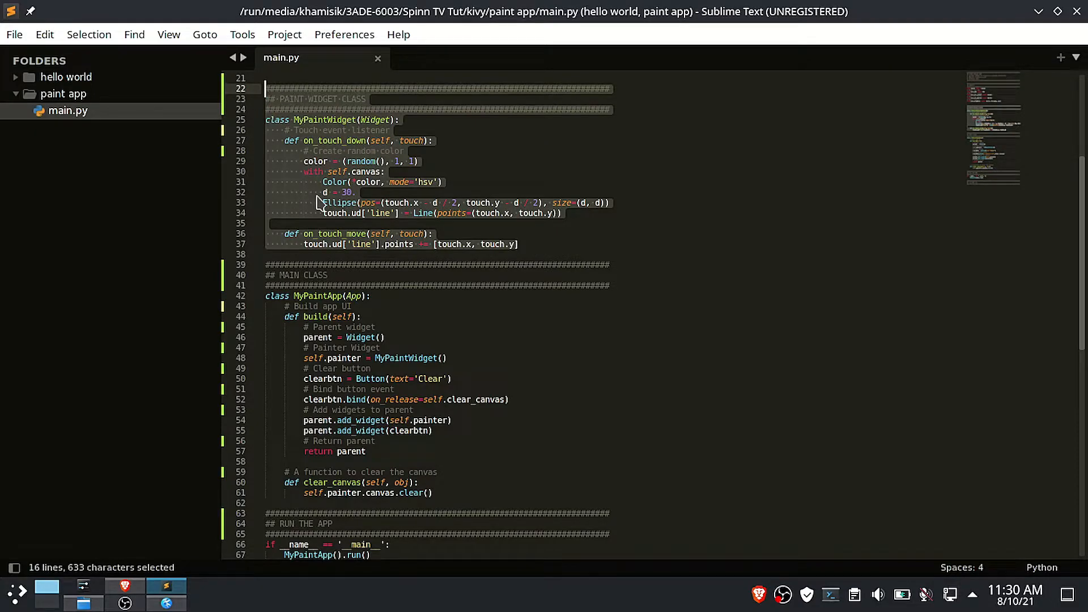
- Scroll through the paint app's main.py with its MyPaintWidget and MyPaintApp classes
{"action": "scroll", "scroll_direction": "down", "scroll_amount": 3}
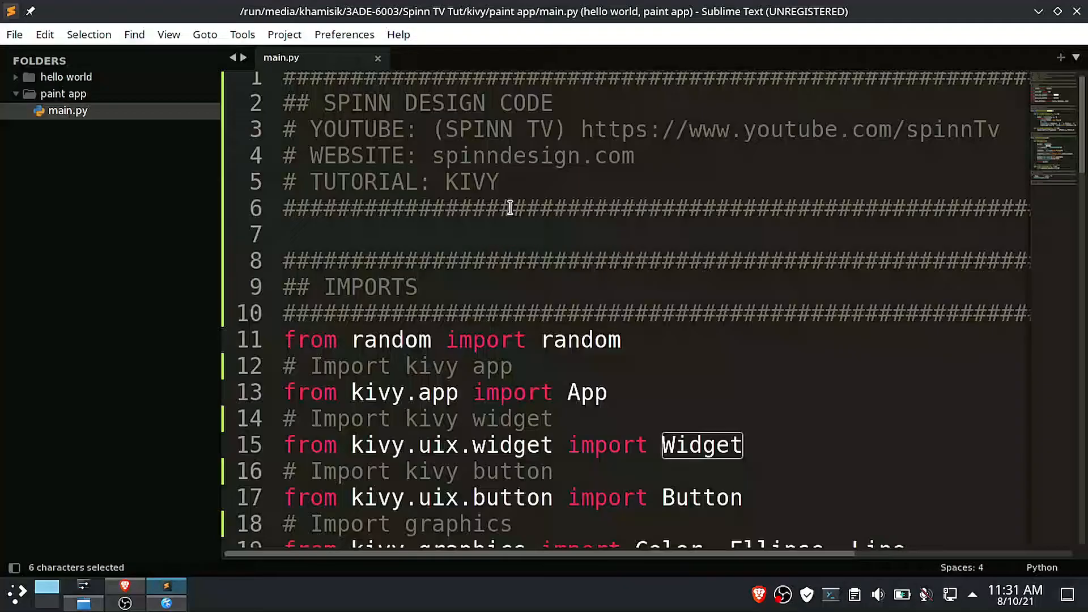
{"action": "scroll", "scroll_direction": "down", "scroll_amount": 3}
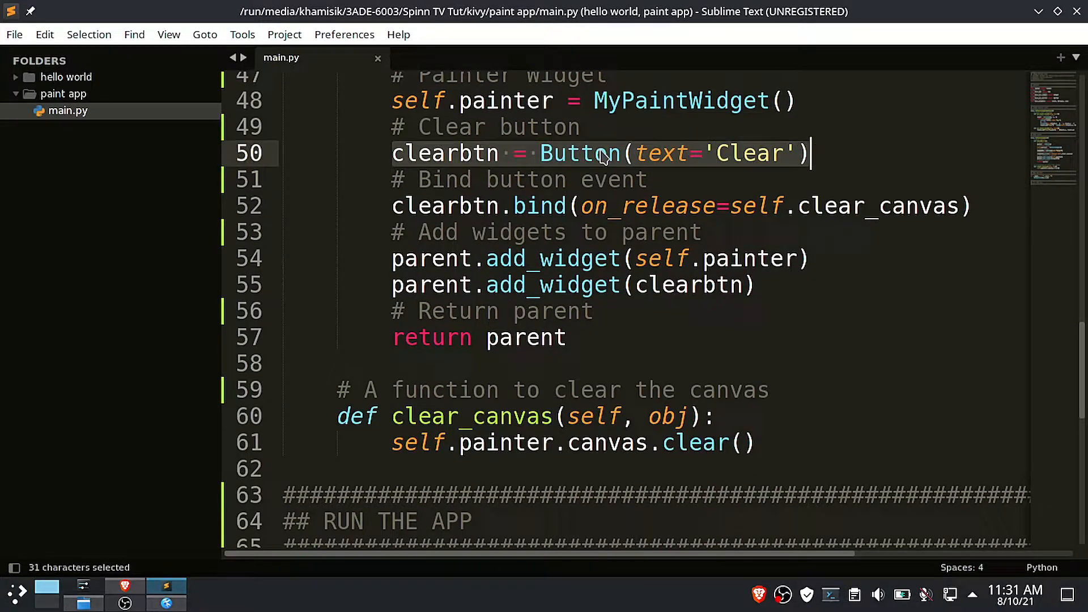
{"action": "double_click", "coordinate": [747, 153]}
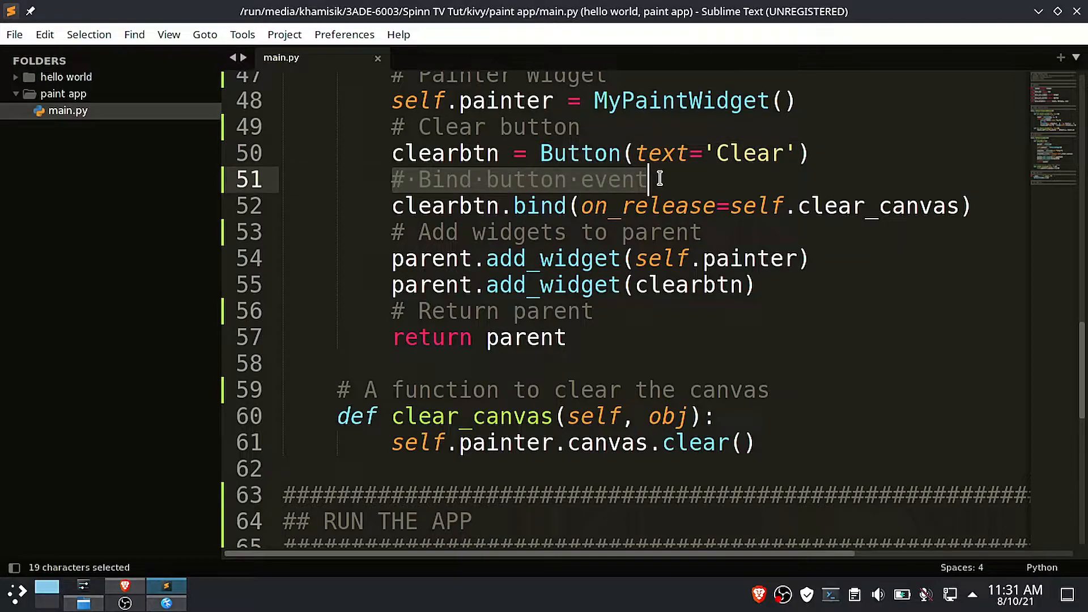
{"action": "left_click_drag", "start_coordinate": [656, 179], "coordinate": [974, 205]}
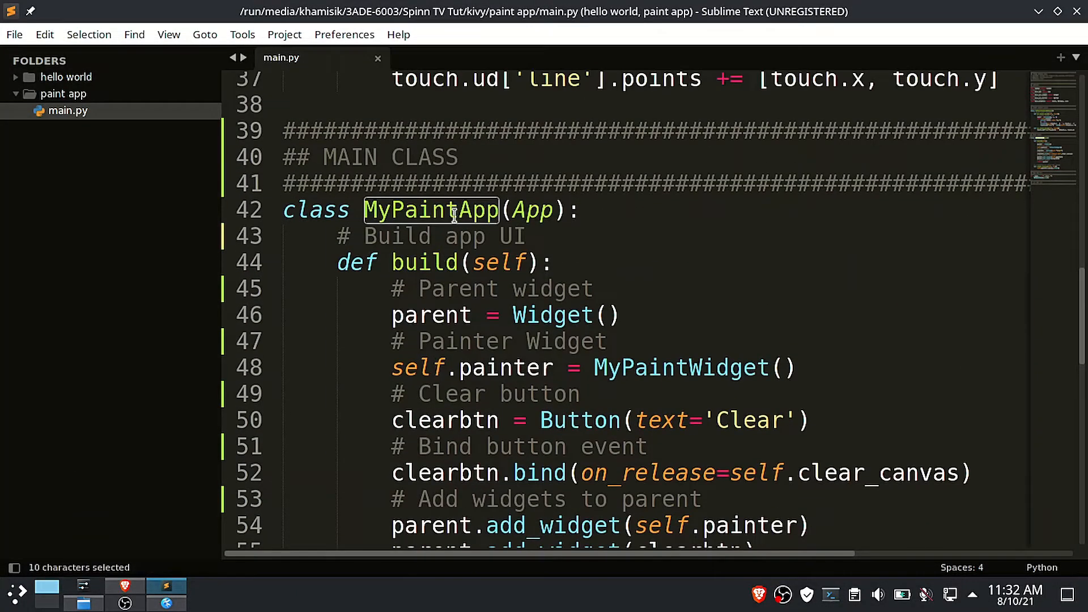
- Add comments such as '# Draw' and '# Ellipse size' above the on_touch_down drawing lines
{"action": "scroll", "scroll_direction": "up", "scroll_amount": 3}
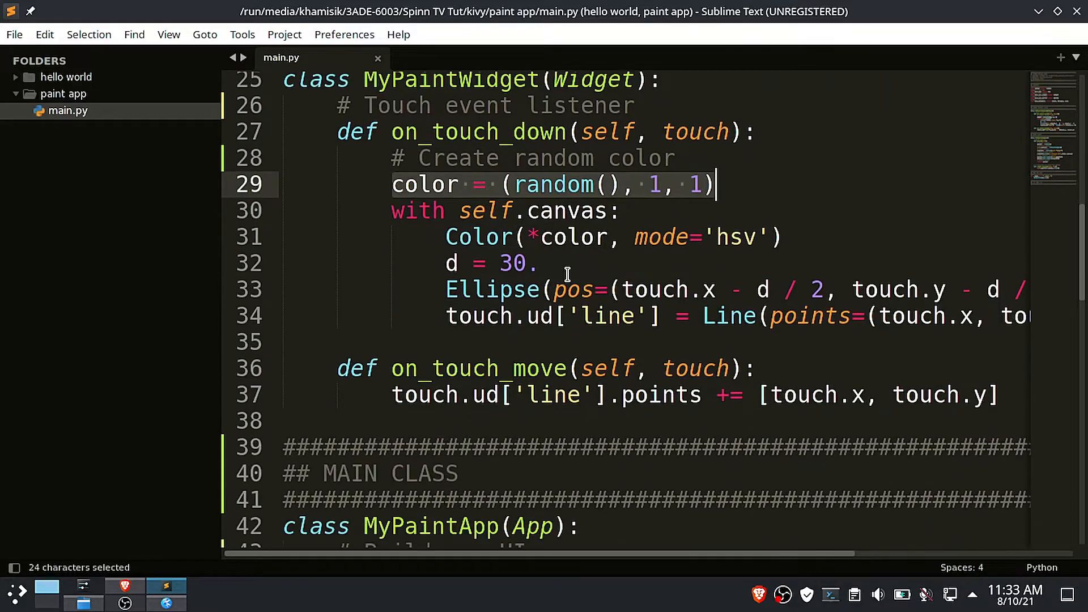
{"action": "type", "text": "# Draw"}
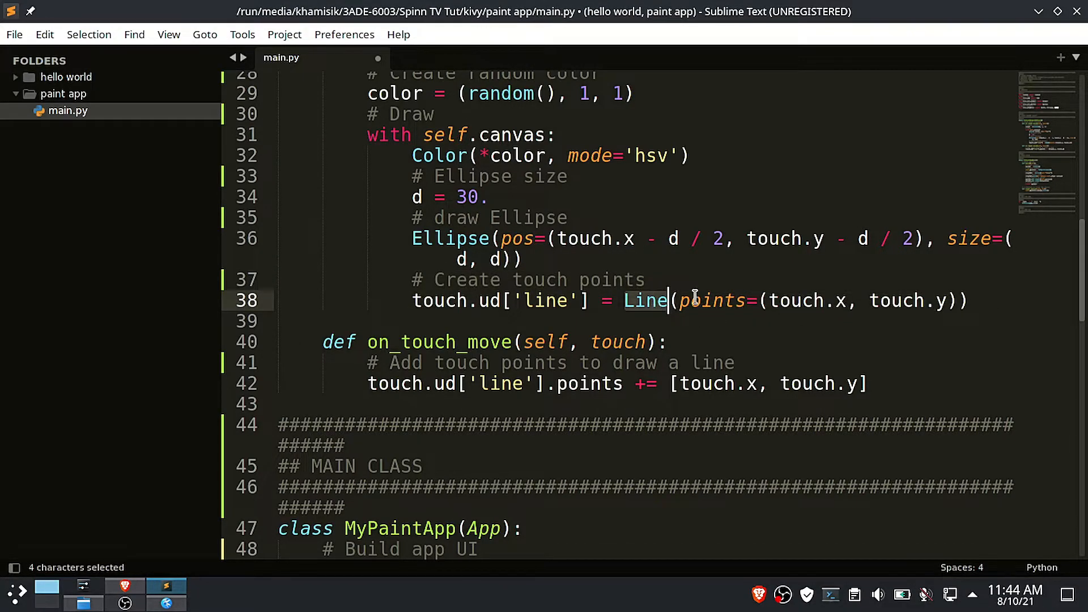
{"action": "mouse_move", "coordinate": [686, 287]}
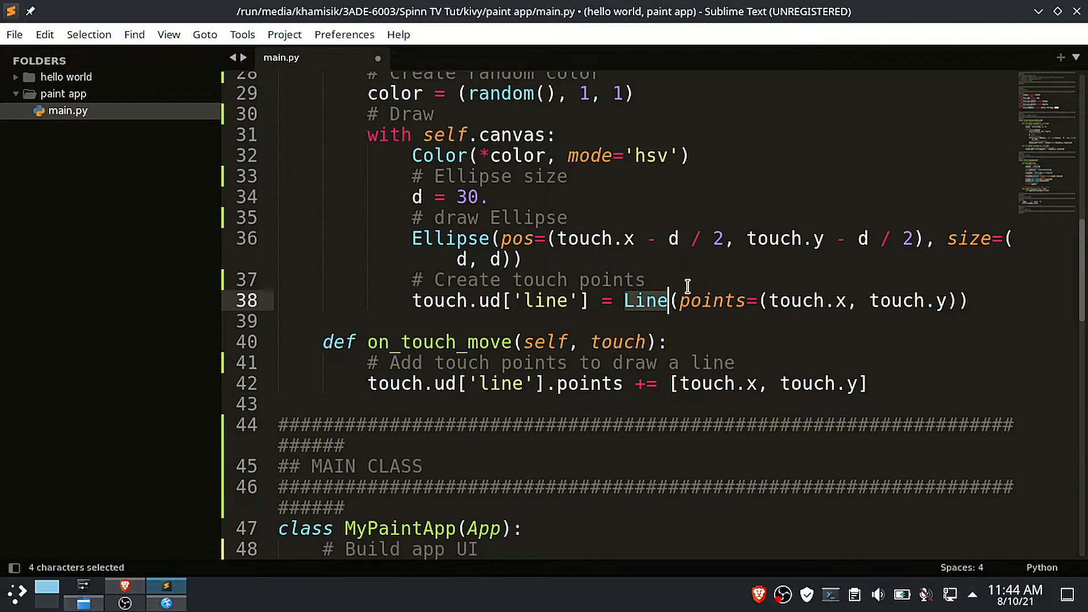
- Append '/ draw line' to the touch-points comment, save main.py, and highlight 'points'
{"action": "scroll", "scroll_direction": "down", "scroll_amount": 3}
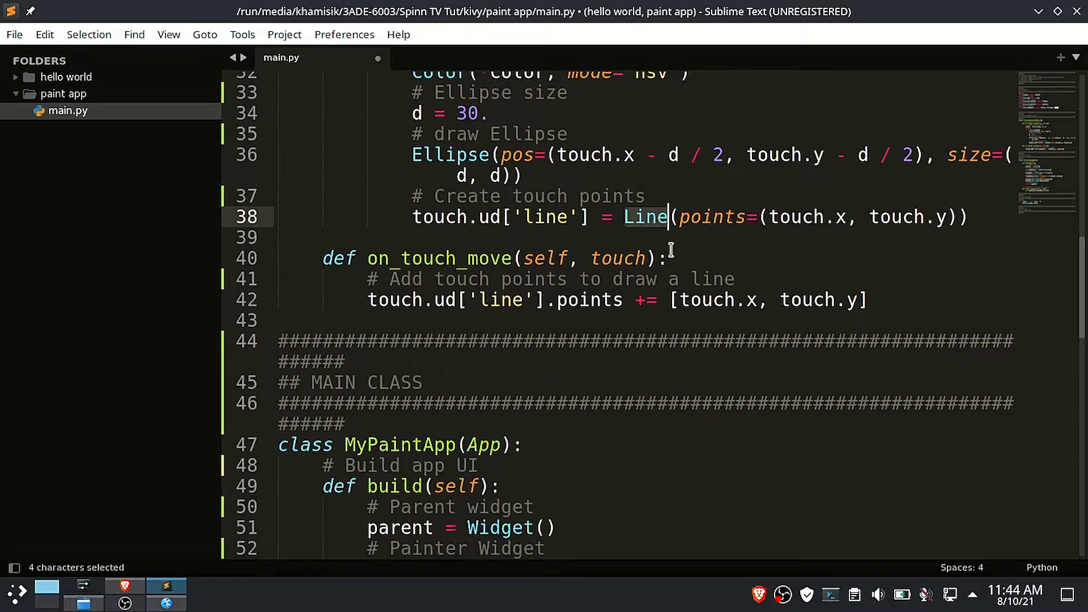
{"action": "mouse_move", "coordinate": [544, 300]}
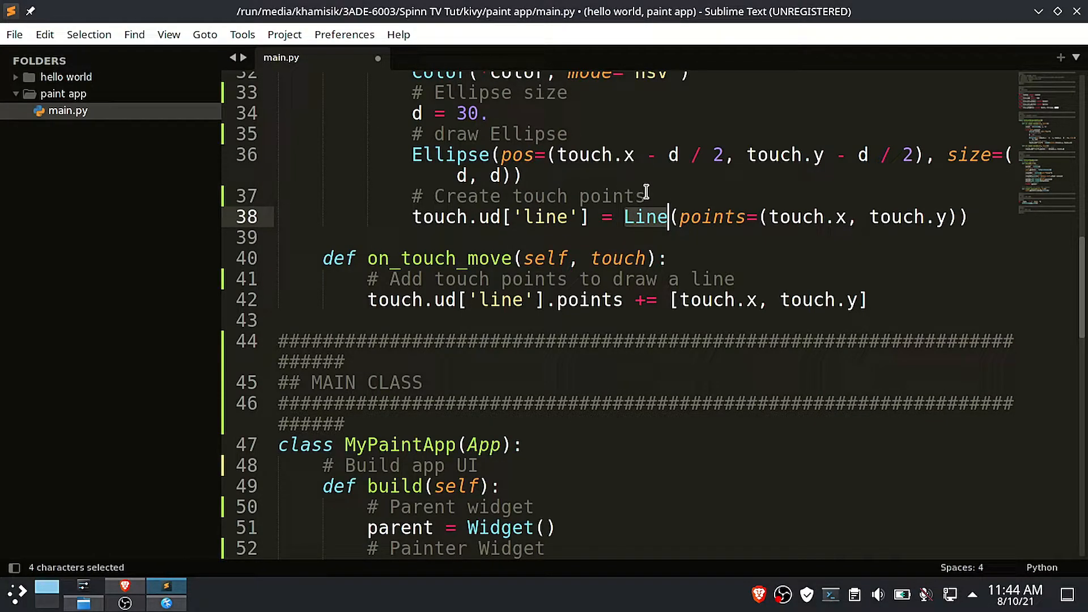
{"action": "type", "text": "/ draw line"}
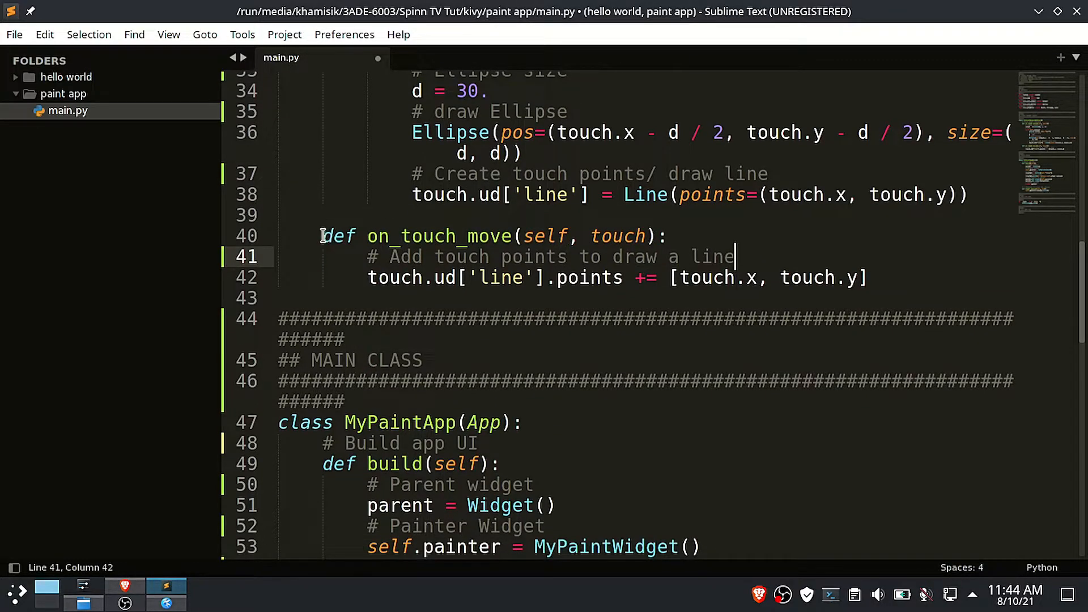
{"action": "double_click", "coordinate": [588, 277]}
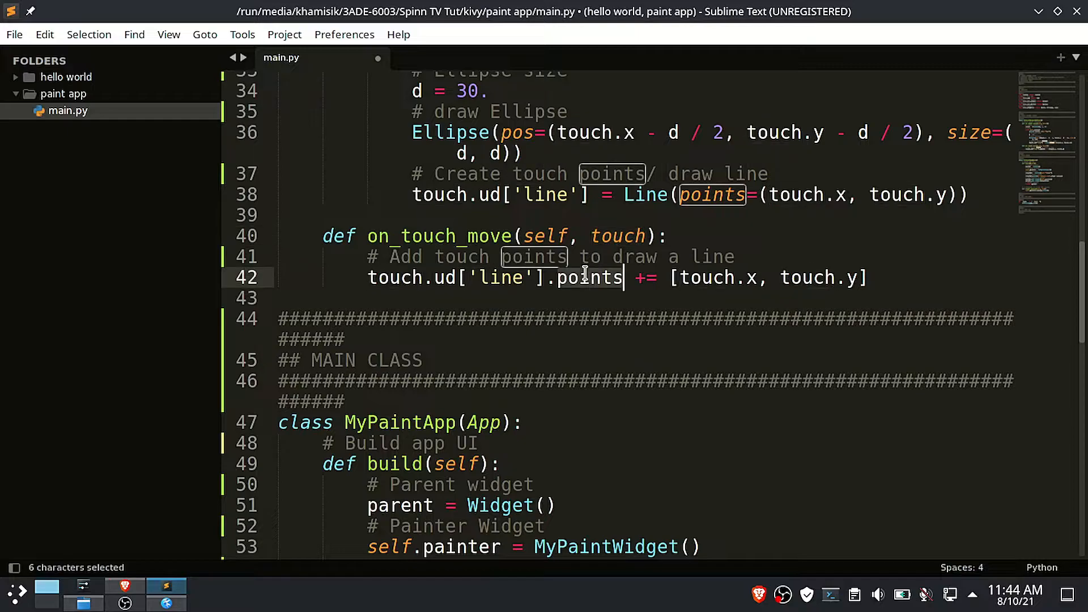
{"action": "left_click", "coordinate": [322, 236]}
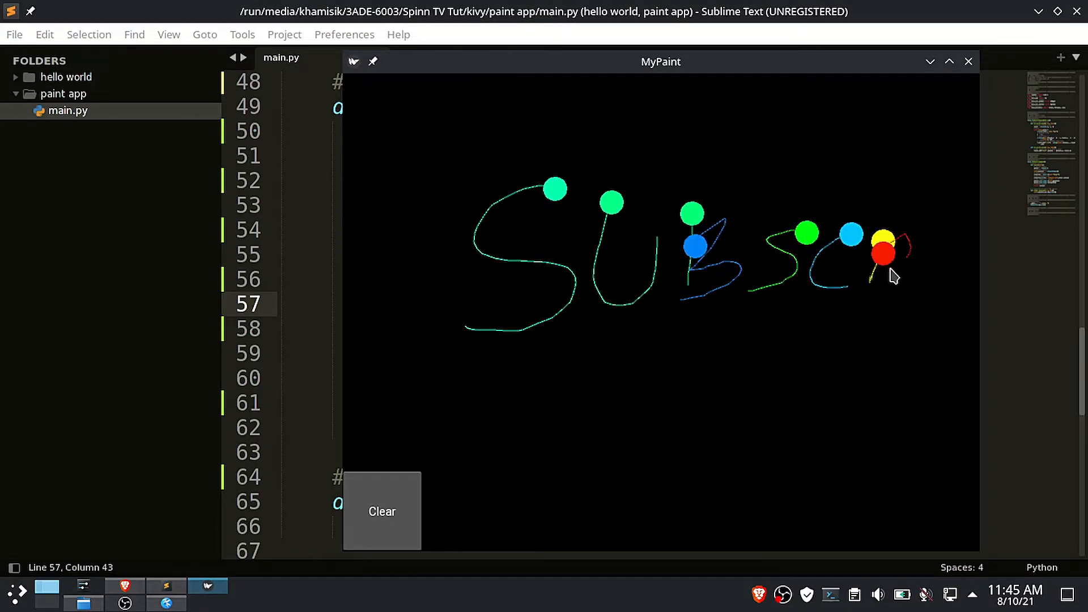
- Maximize MyPaint, draw the remaining SUBSCRIBE letters with a long underline
{"action": "left_click", "coordinate": [948, 61]}
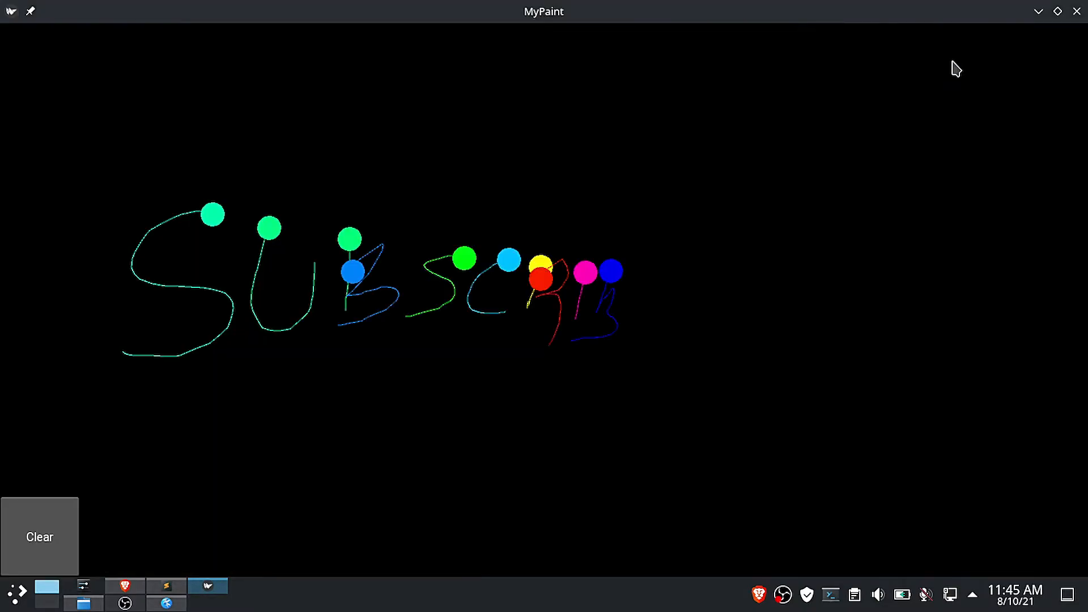
{"action": "left_click_drag", "start_coordinate": [156, 404], "coordinate": [860, 343]}
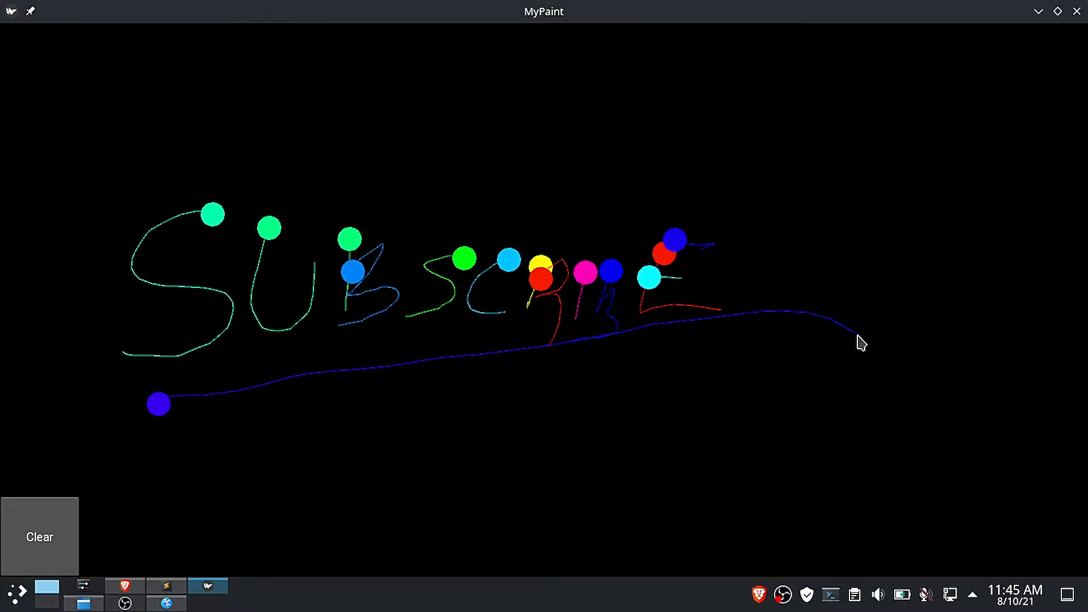
{"action": "left_click_drag", "start_coordinate": [437, 417], "coordinate": [701, 430]}
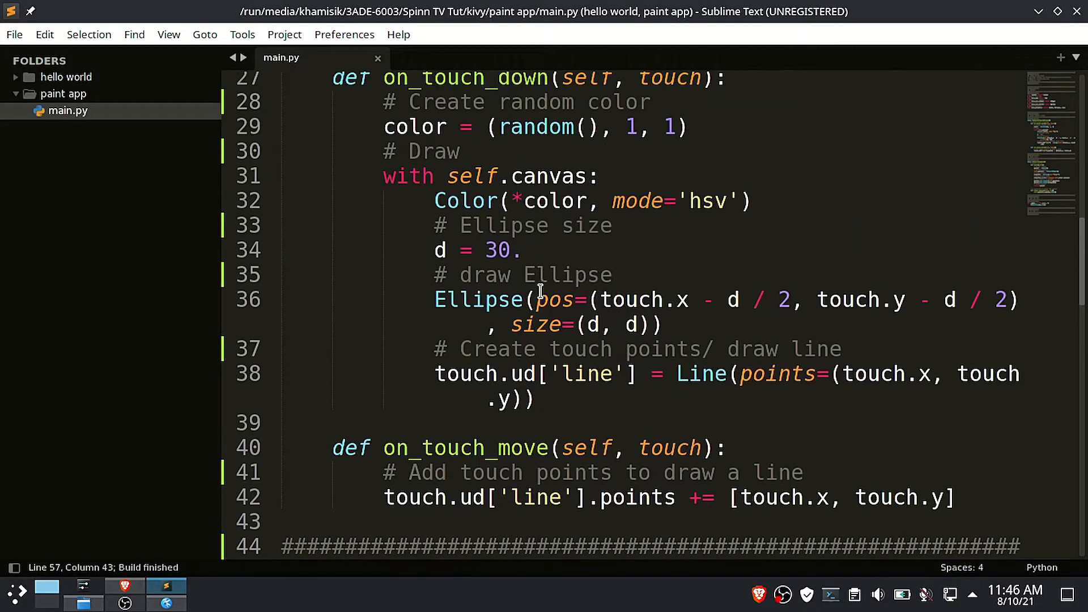
{"action": "type", "text": "7"}
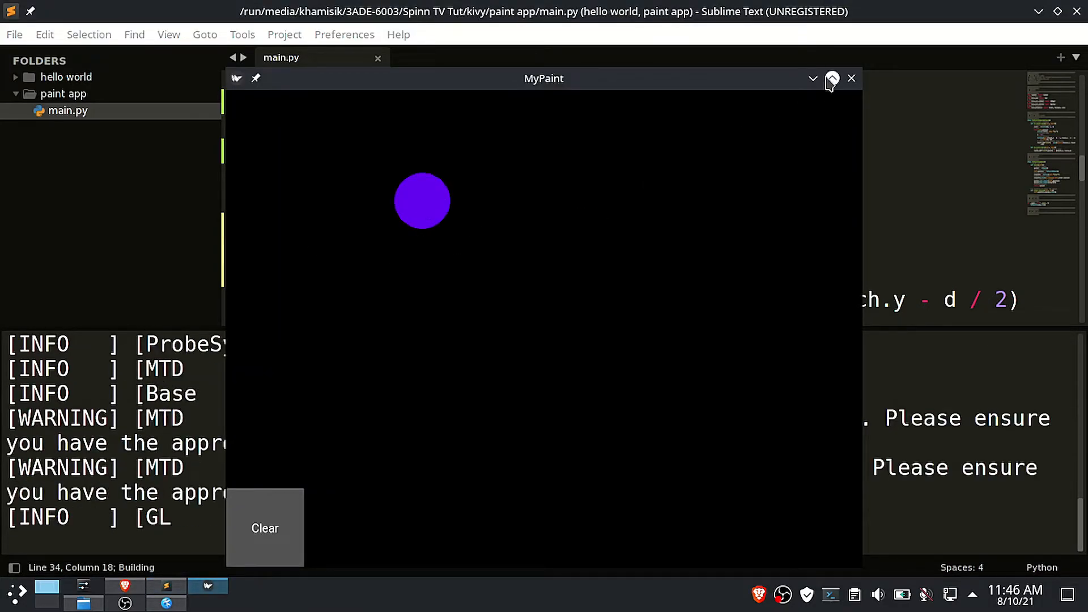
{"action": "left_click", "coordinate": [852, 78]}
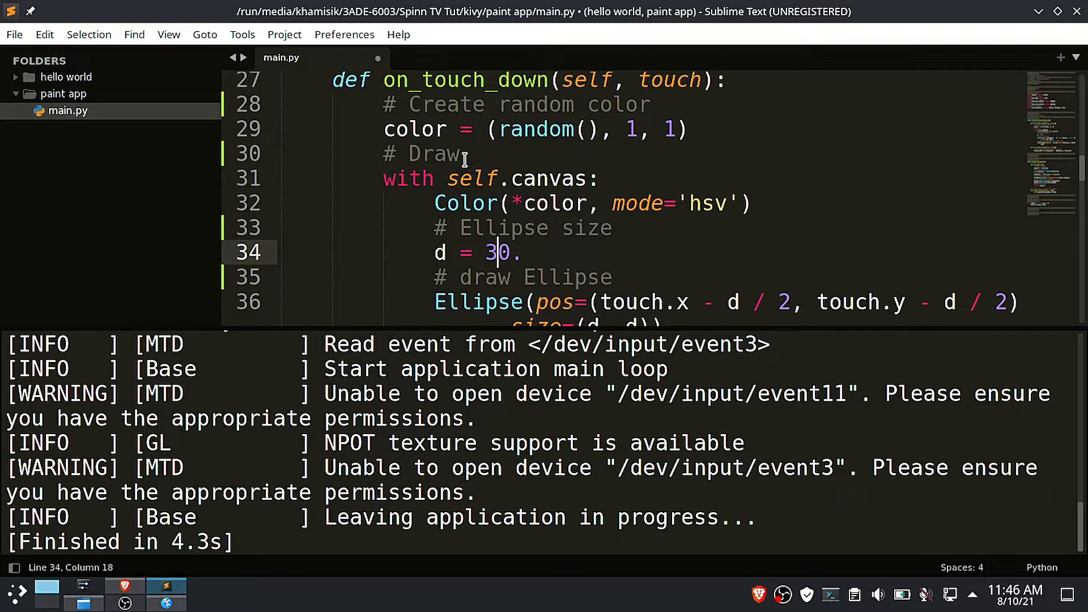
{"action": "mouse_move", "coordinate": [432, 143]}
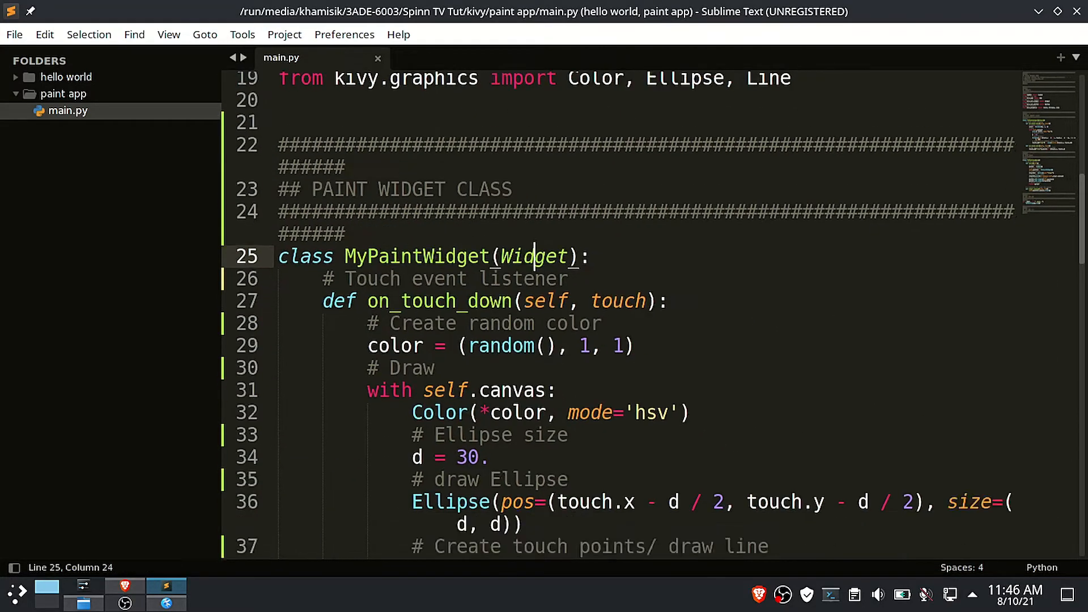
{"action": "scroll", "scroll_direction": "down", "scroll_amount": 3}
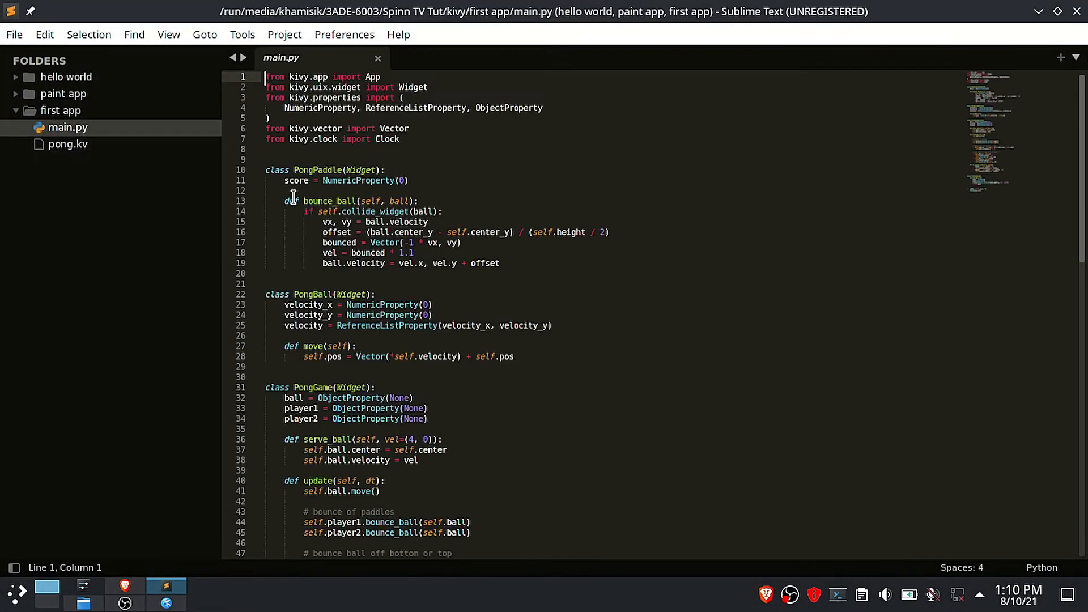
- View pong.kv's ball, paddle and score label rules, then select another sidebar file
{"action": "left_click", "coordinate": [68, 143]}
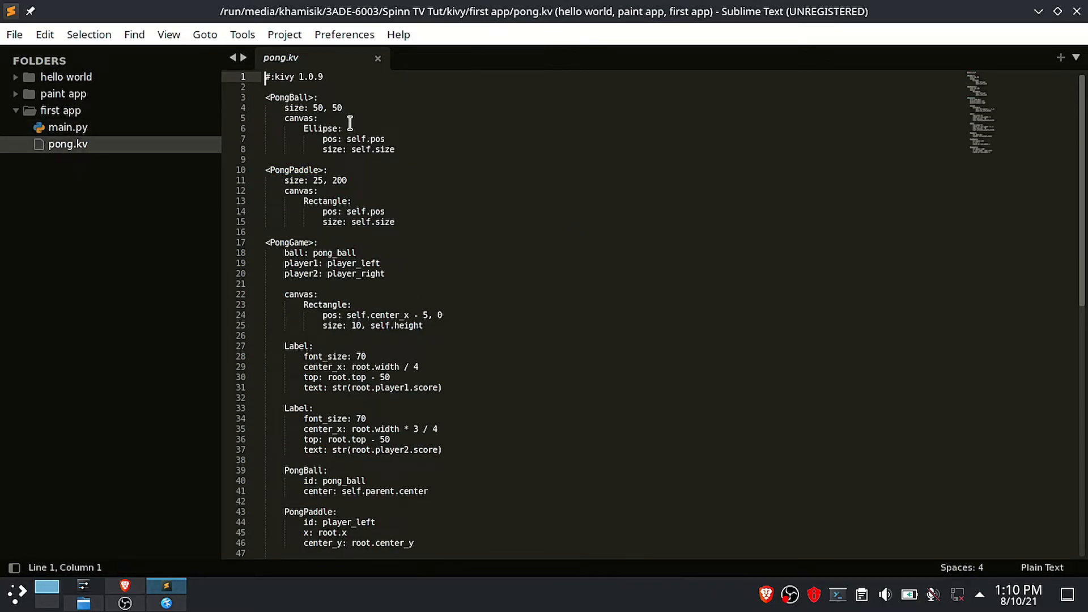
{"action": "scroll", "scroll_direction": "down", "scroll_amount": 3}
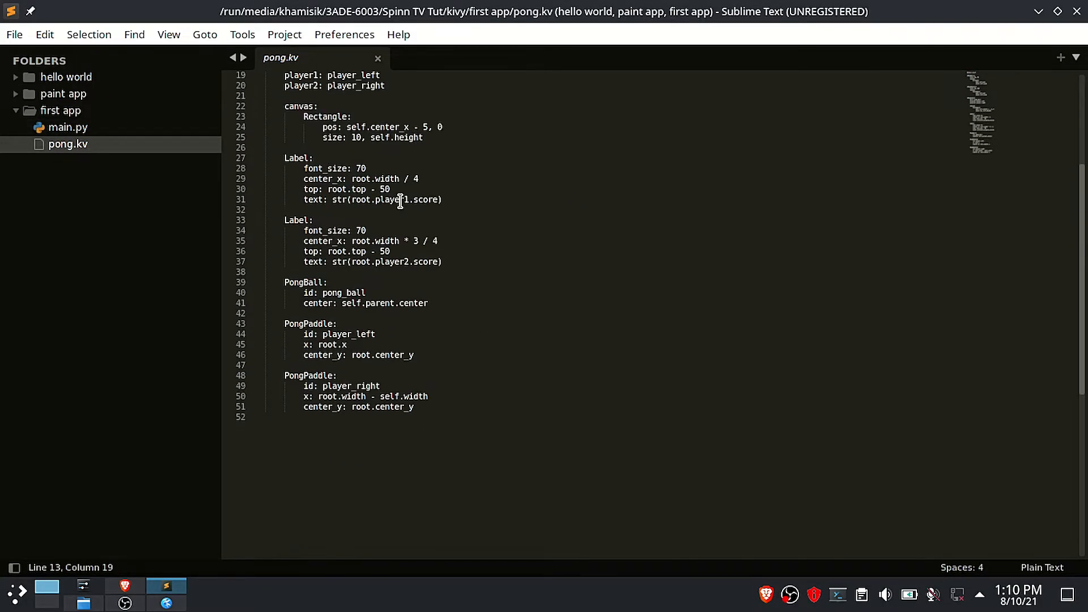
{"action": "left_click", "coordinate": [67, 127]}
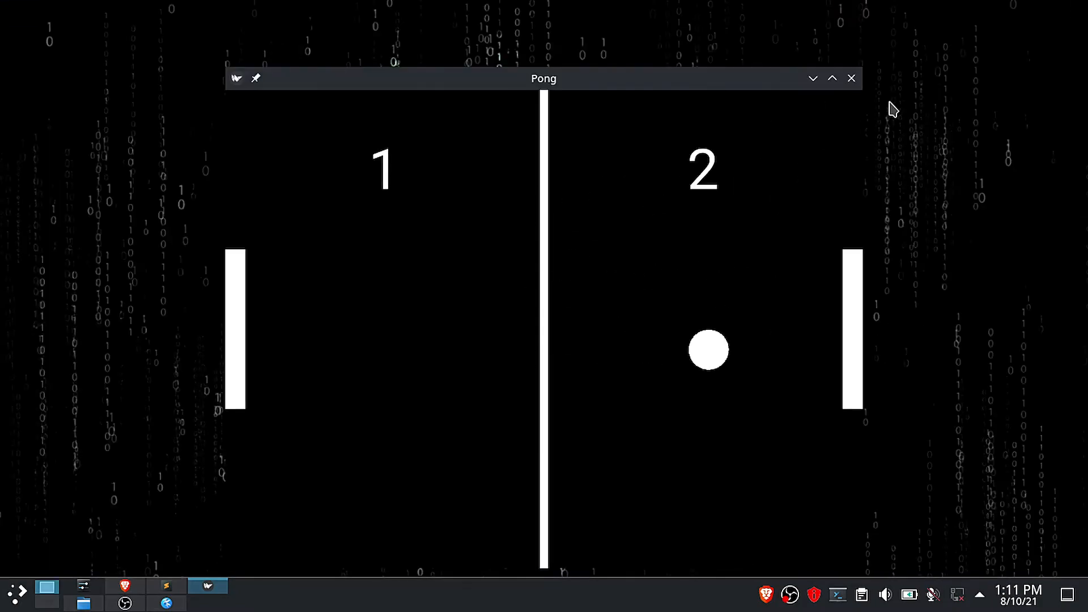
- Close the Pong game window showing scores 1 and 2
{"action": "left_click", "coordinate": [831, 78]}
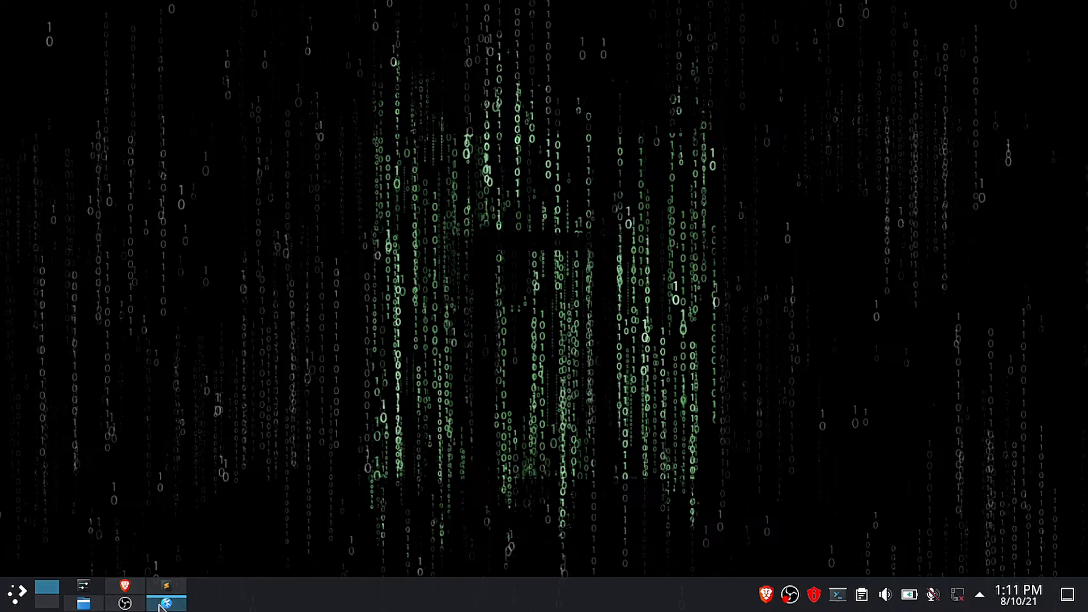